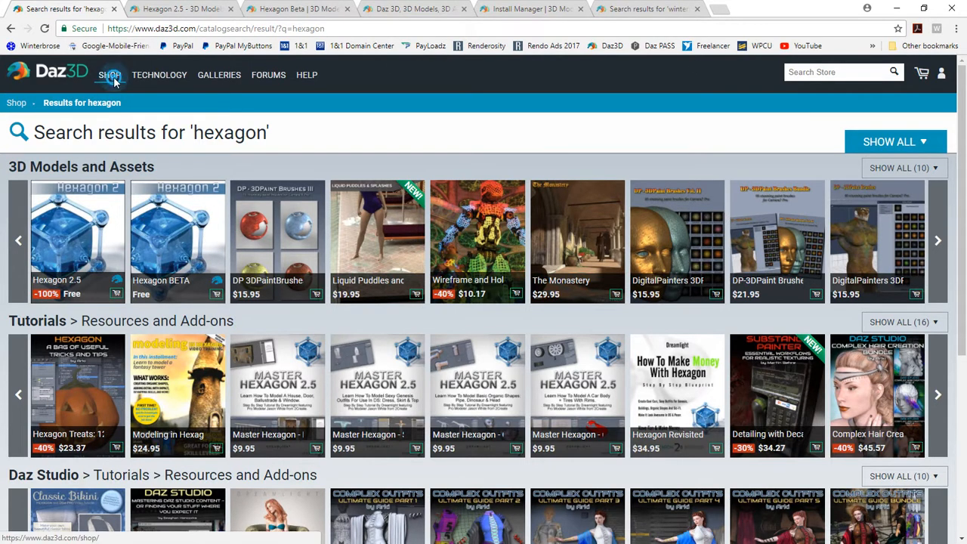
Search the Daz3D shop for 'hexa' and switch to the Hexagon 2.5 product page
click(110, 74)
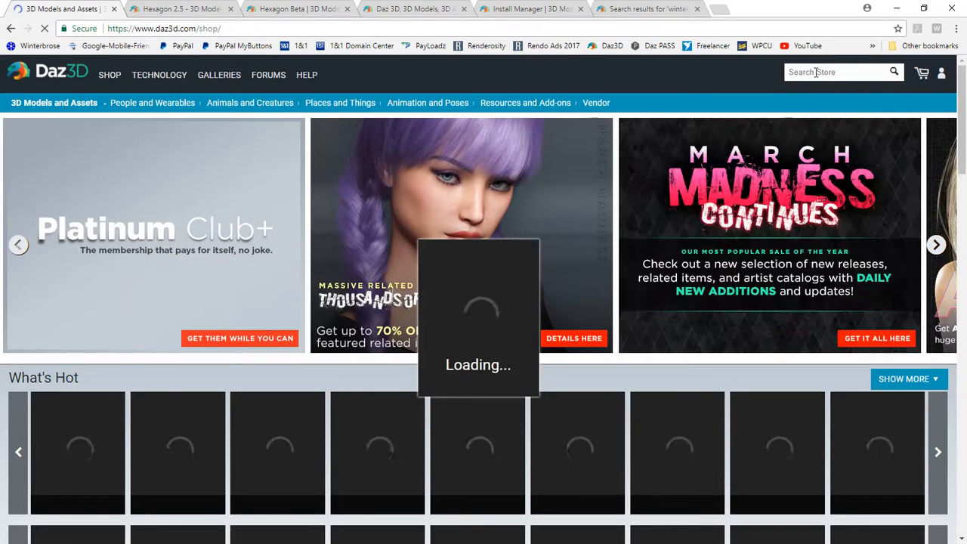
text(hexa)
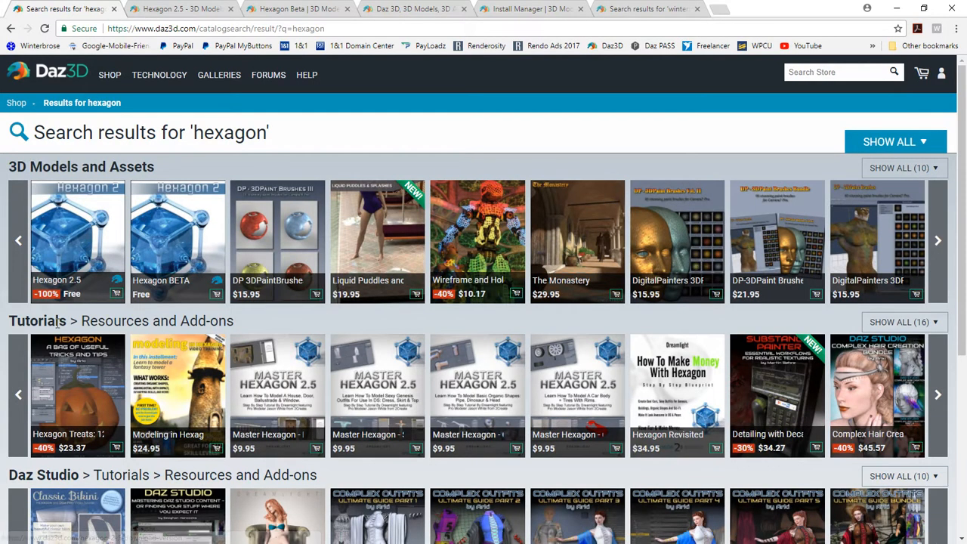
mouse_move(167, 283)
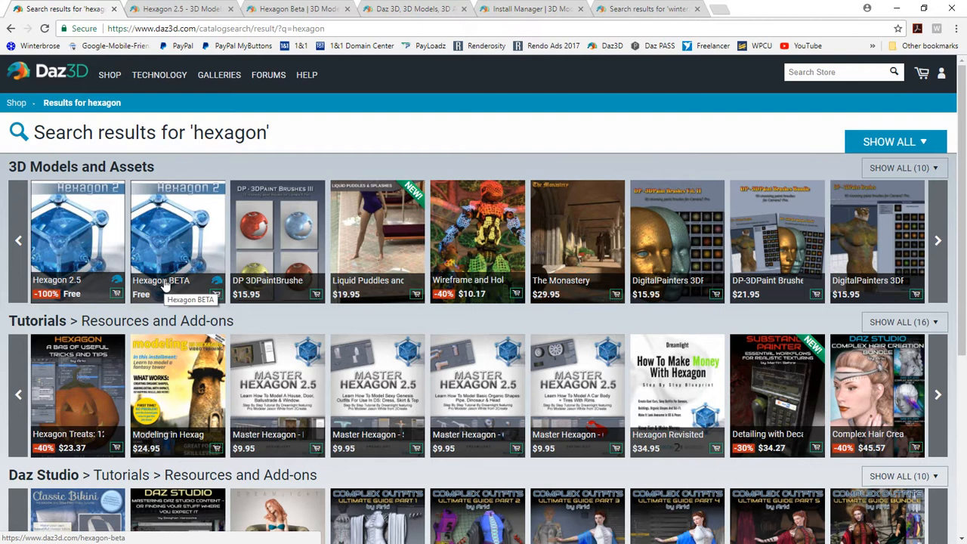
mouse_move(310, 133)
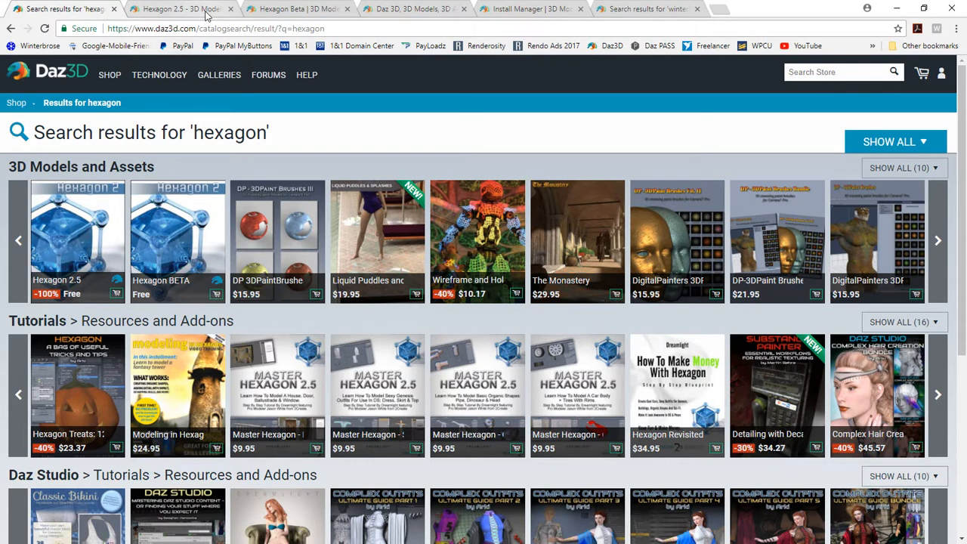
click(78, 240)
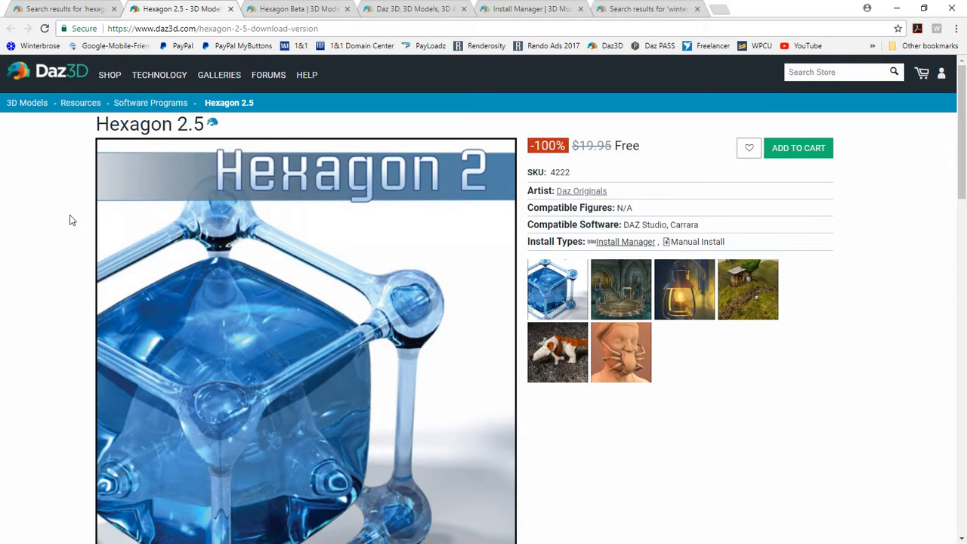
mouse_move(531, 161)
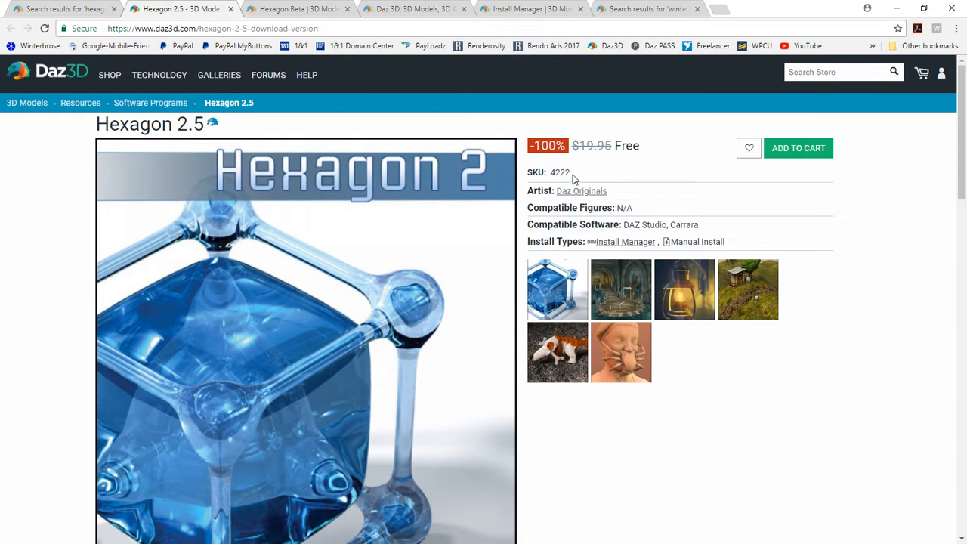
mouse_move(674, 156)
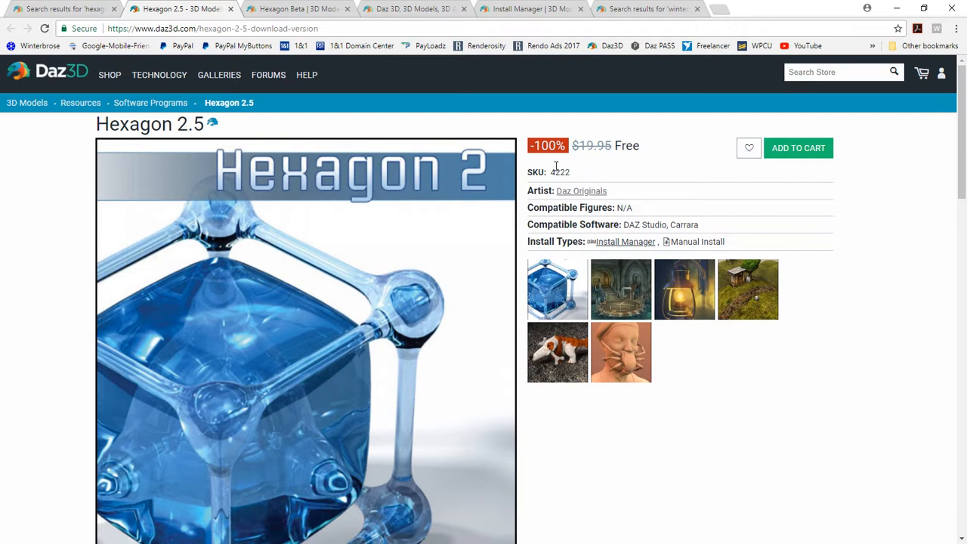
mouse_move(595, 168)
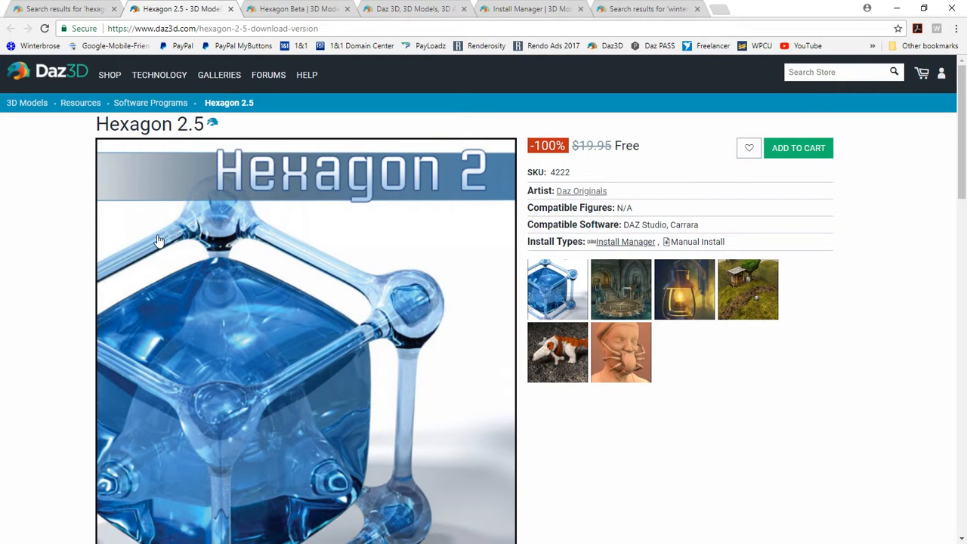
mouse_move(773, 325)
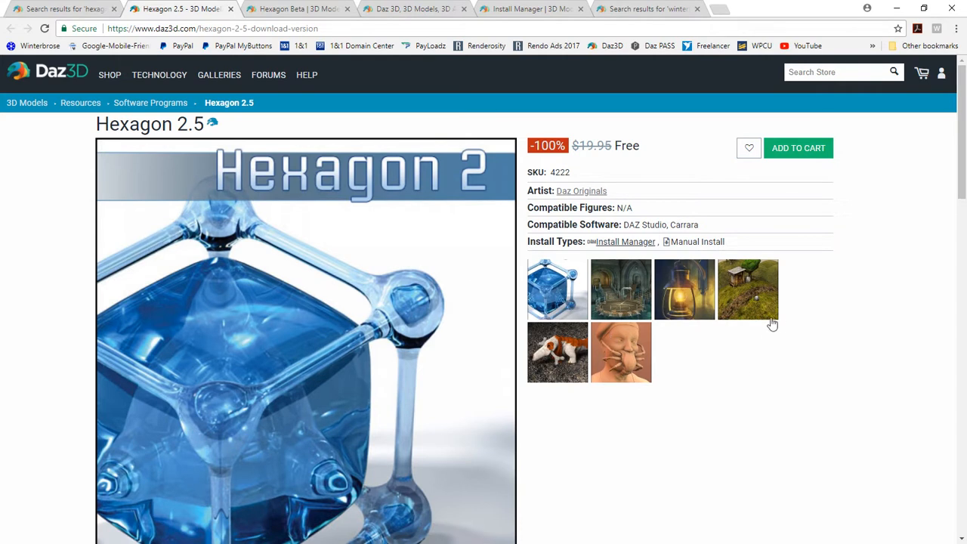
mouse_move(295, 270)
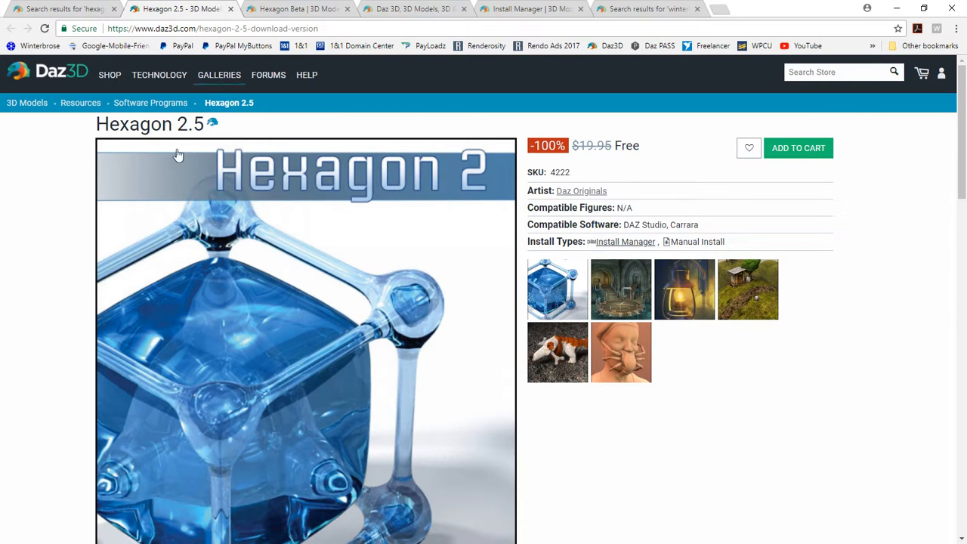
mouse_move(56, 215)
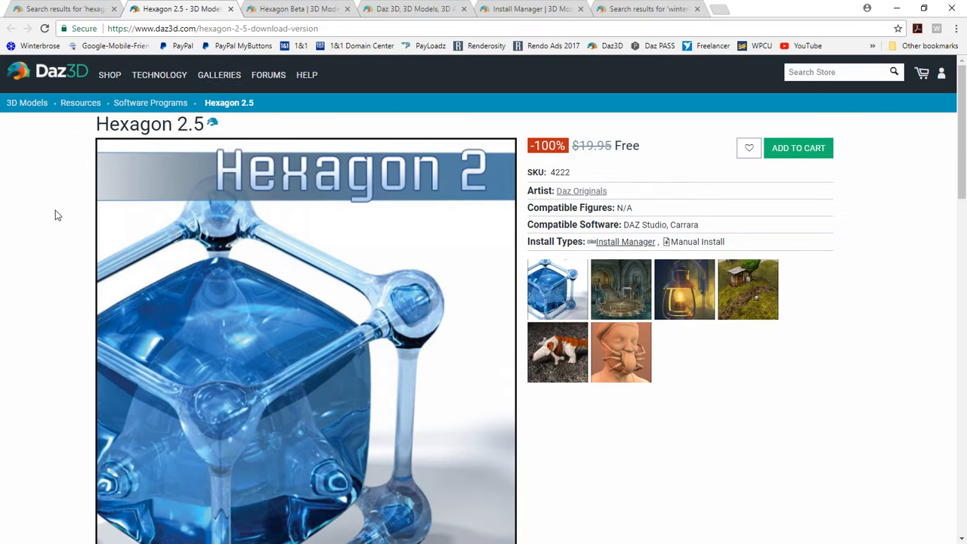
Switch to the 'Hexagon Beta | 3D Models' tab showing the free Install Manager-only product
click(294, 9)
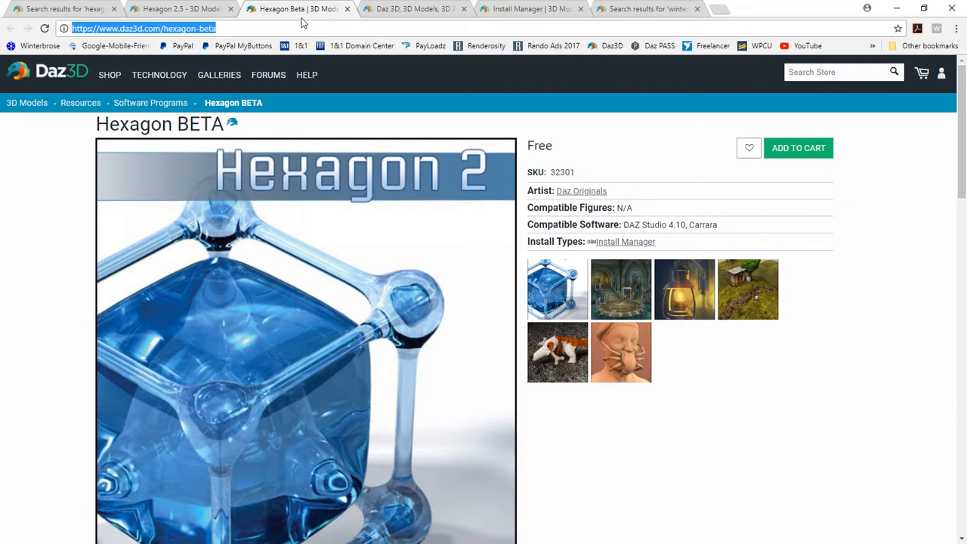
mouse_move(567, 178)
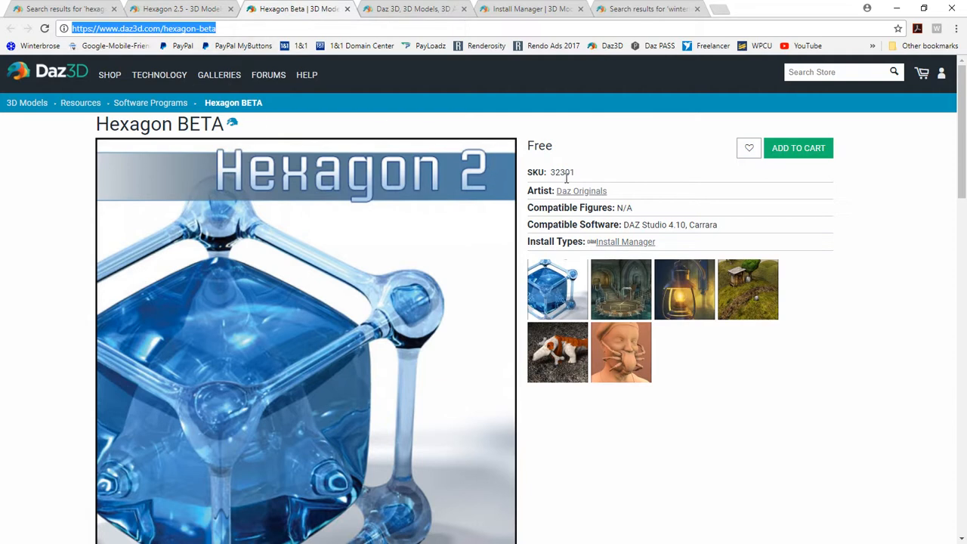
mouse_move(583, 175)
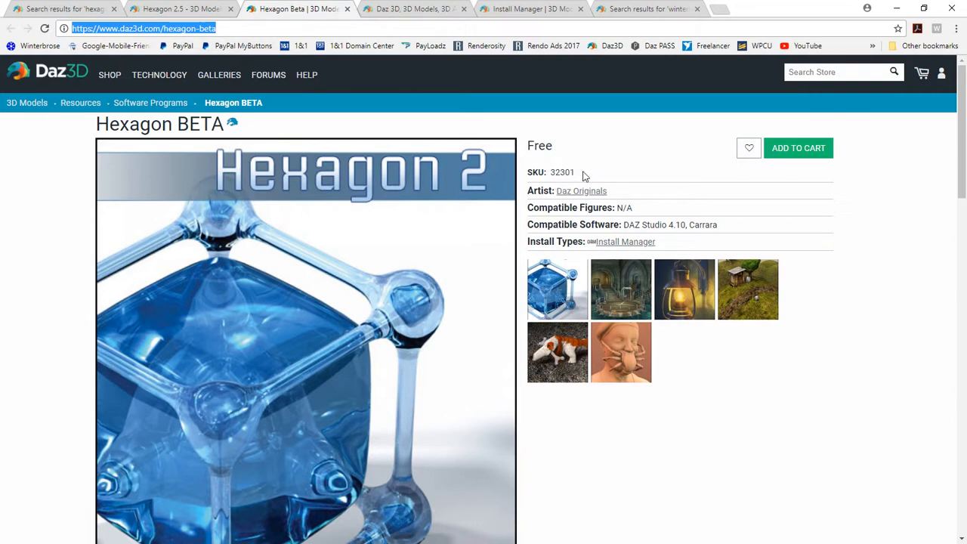
mouse_move(367, 340)
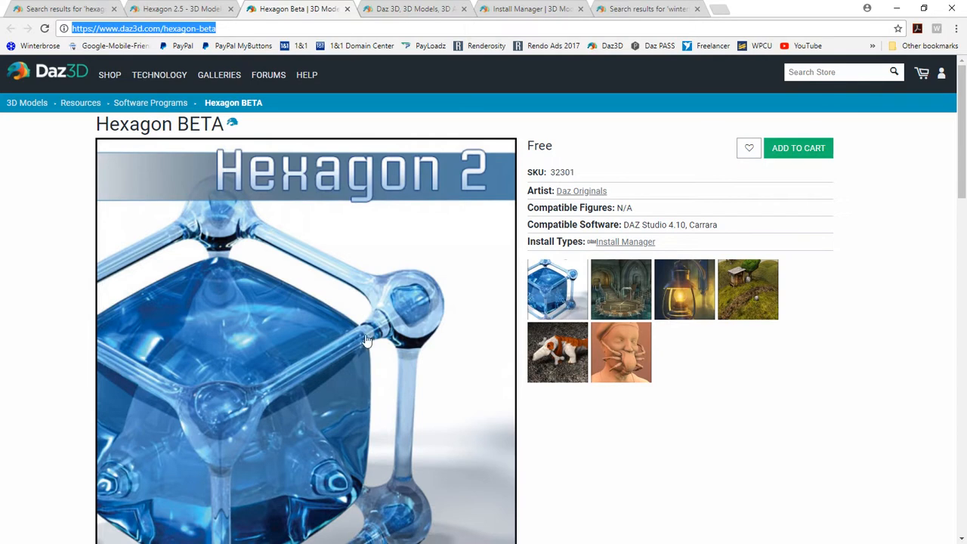
mouse_move(322, 312)
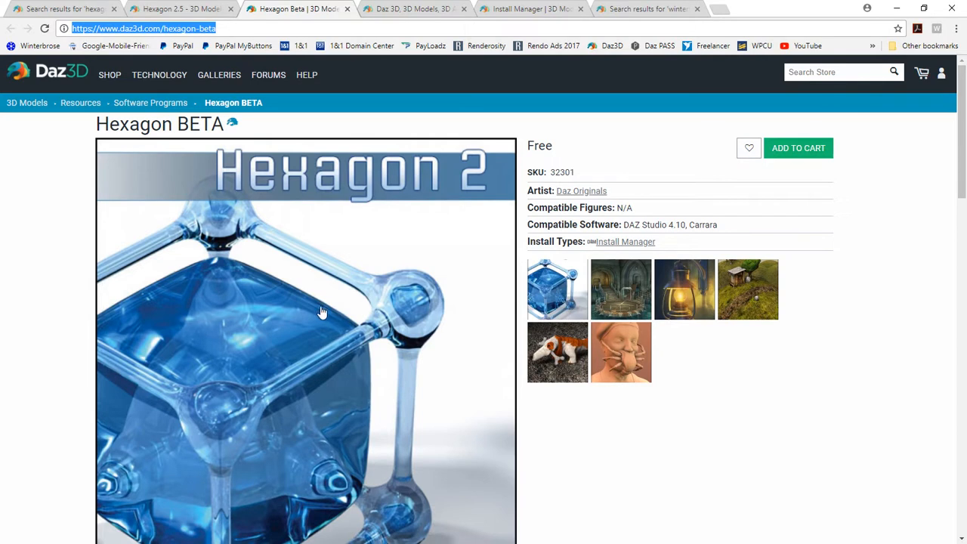
mouse_move(451, 286)
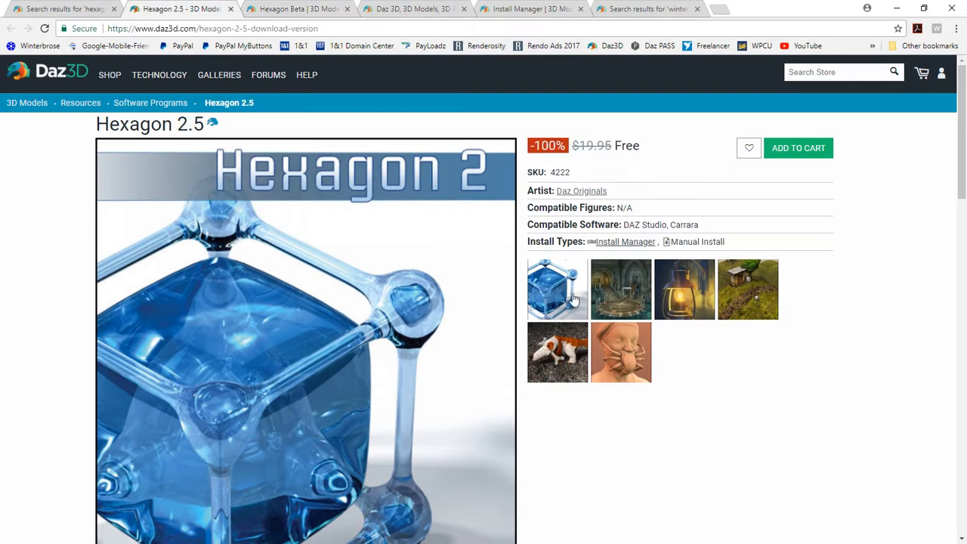
mouse_move(570, 295)
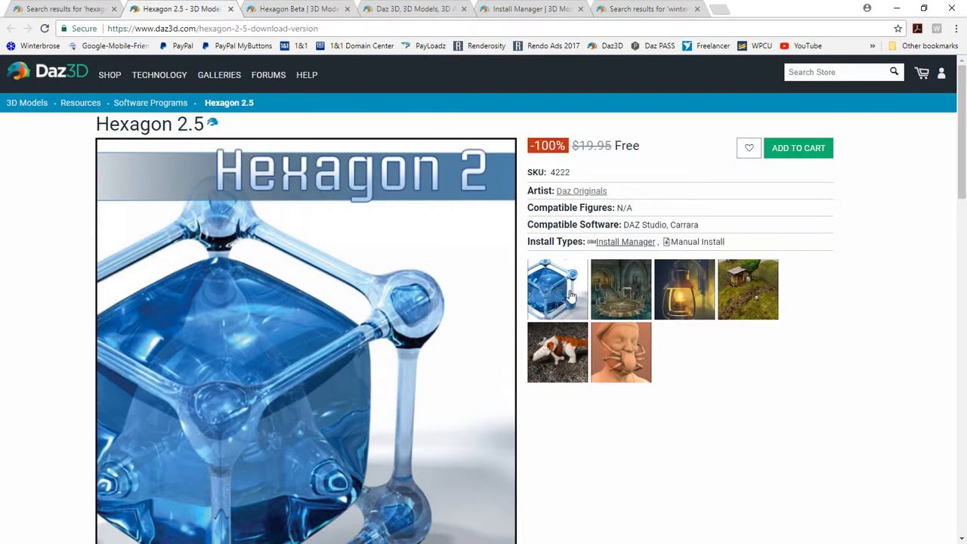
Scroll through Hexagon 2.5's Details, What's Included and Features sections, then back up
scroll(down, 3)
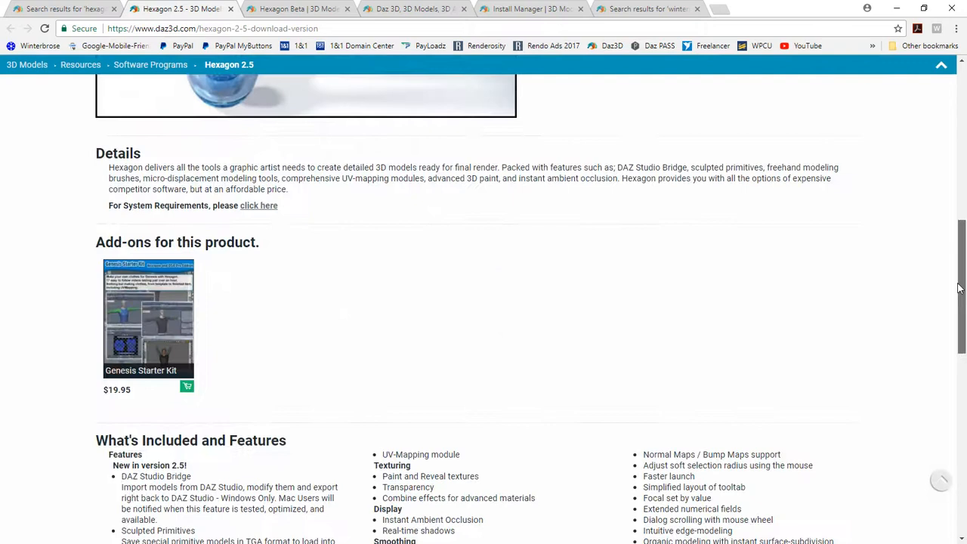
scroll(down, 3)
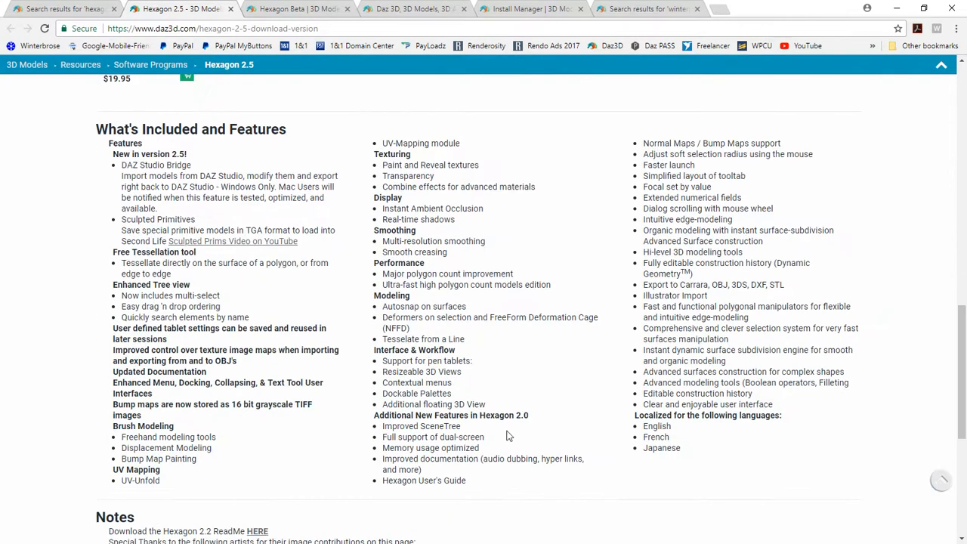
mouse_move(797, 393)
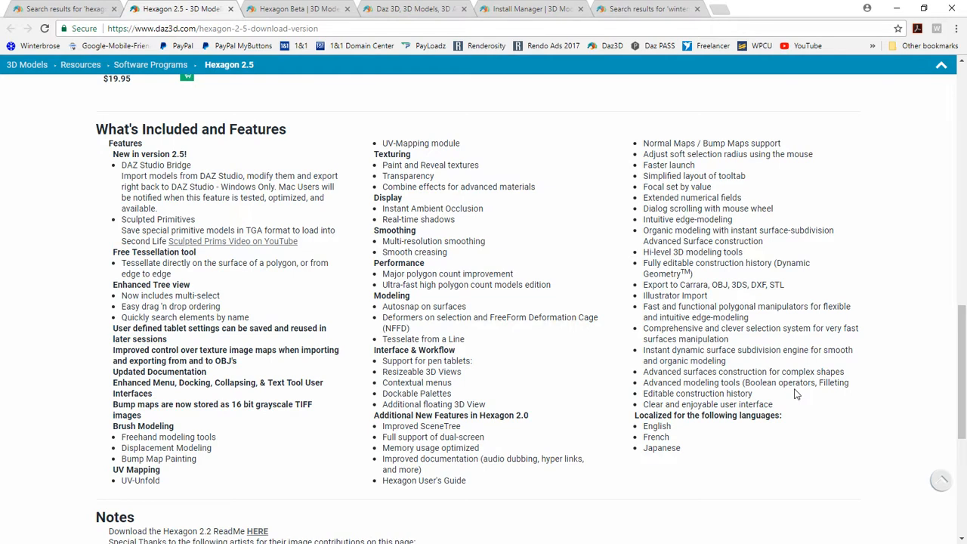
mouse_move(847, 249)
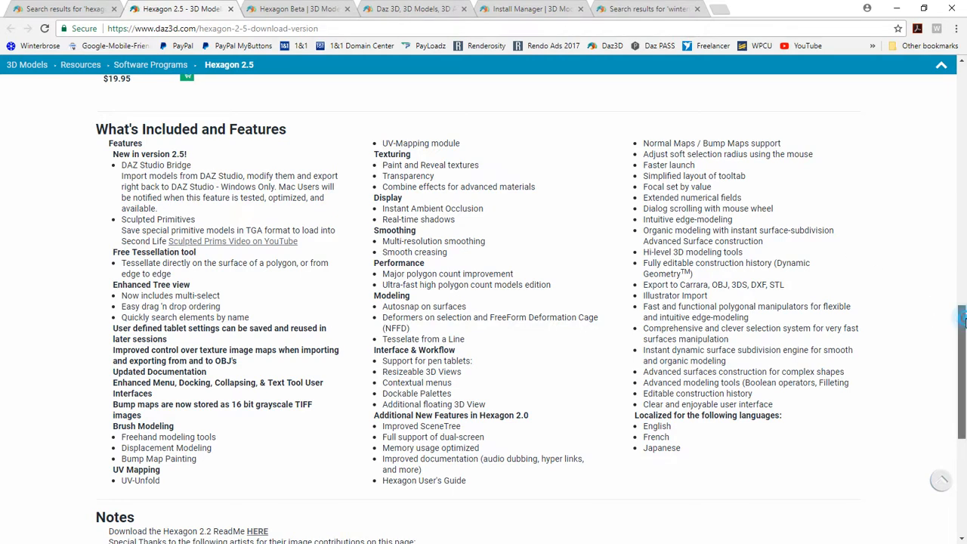
scroll(up, 3)
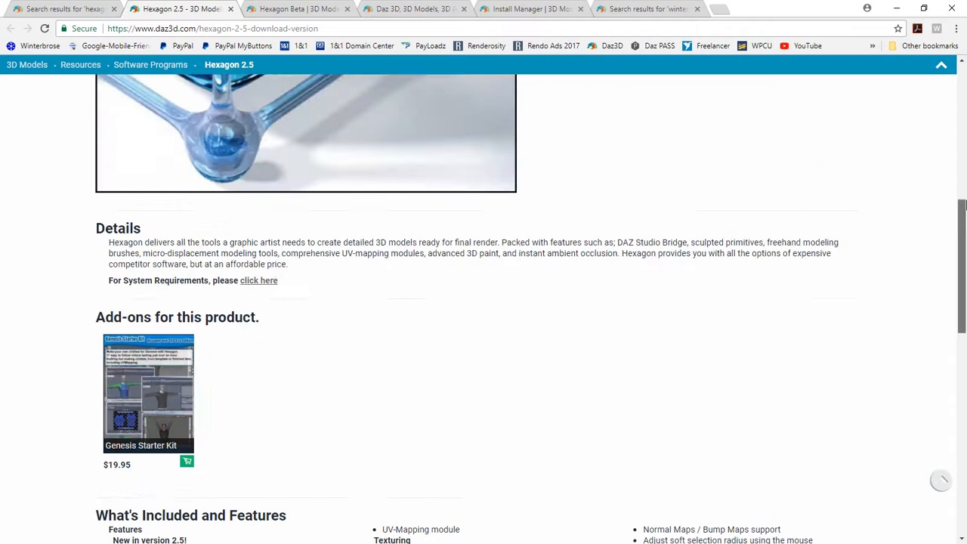
scroll(up, 3)
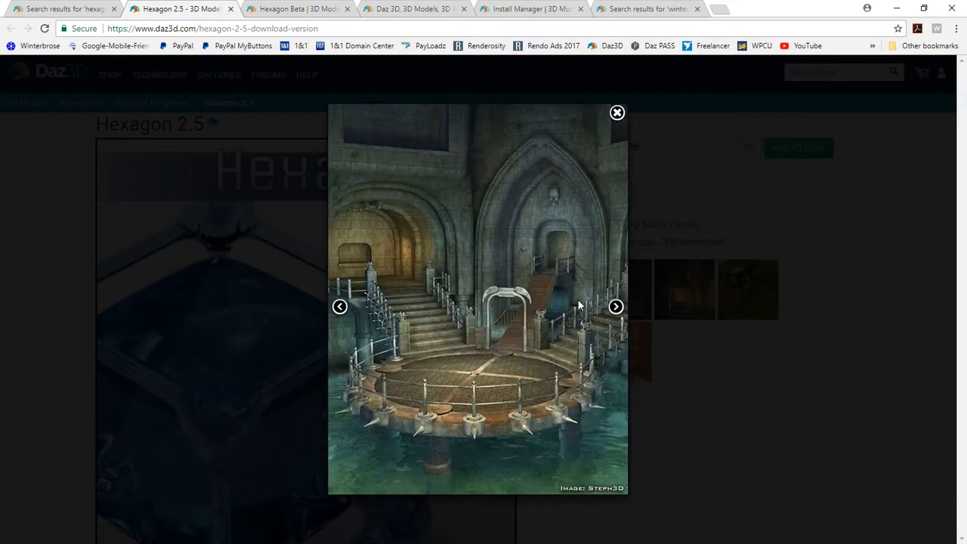
mouse_move(503, 348)
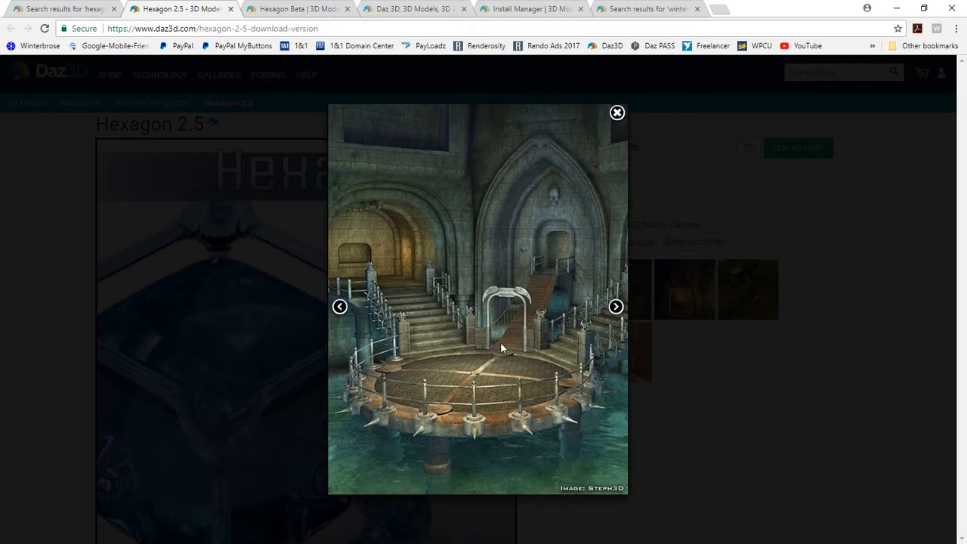
mouse_move(593, 311)
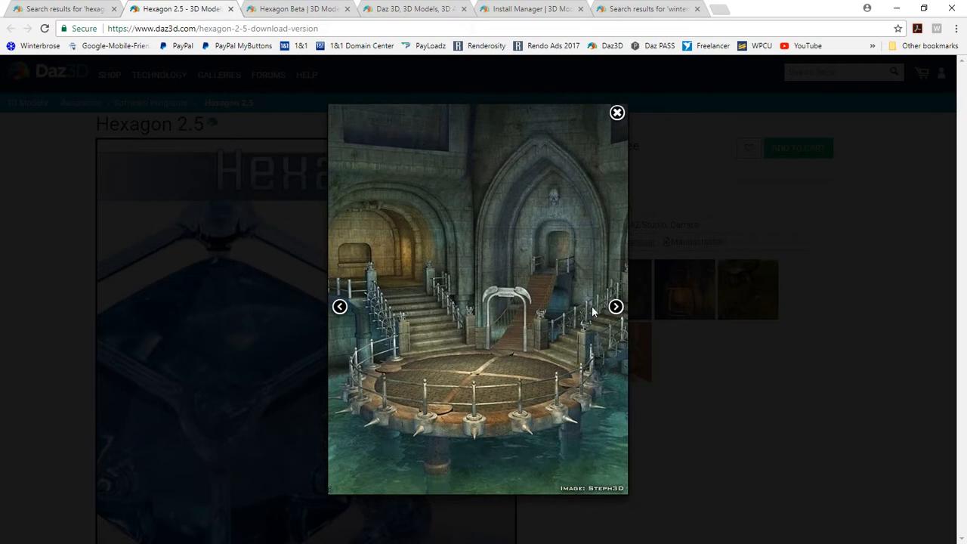
mouse_move(598, 251)
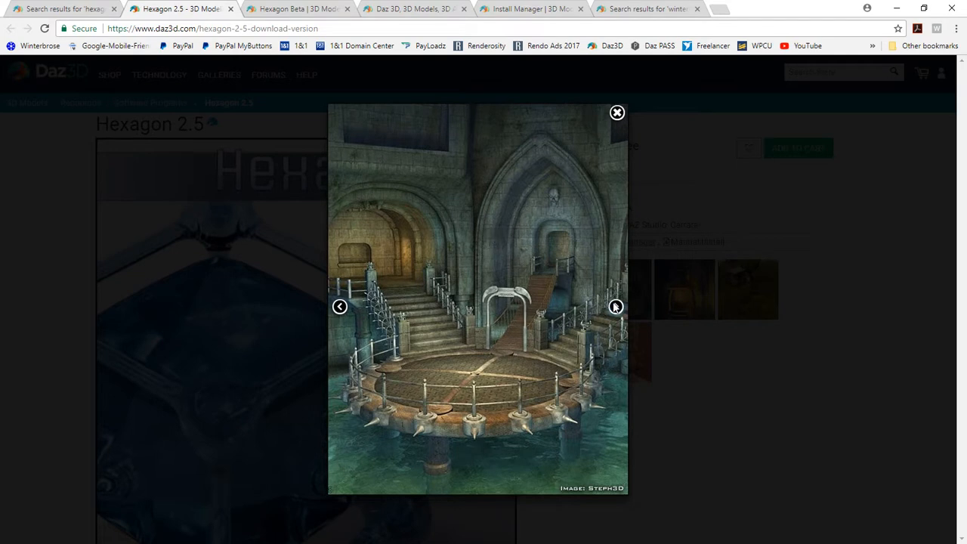
Browse the lantern, hillside shed, cartoon dog and sculpted head renders, then close the gallery
click(615, 306)
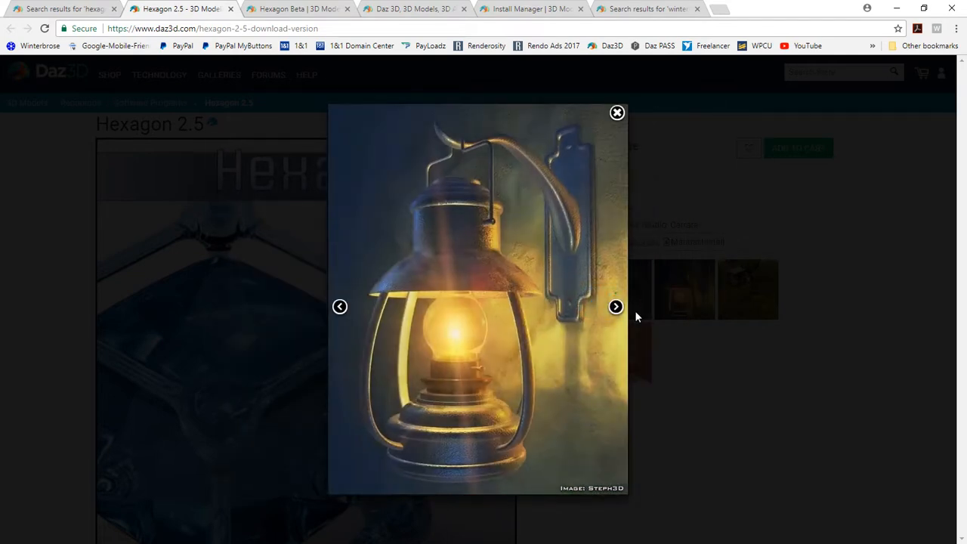
click(615, 306)
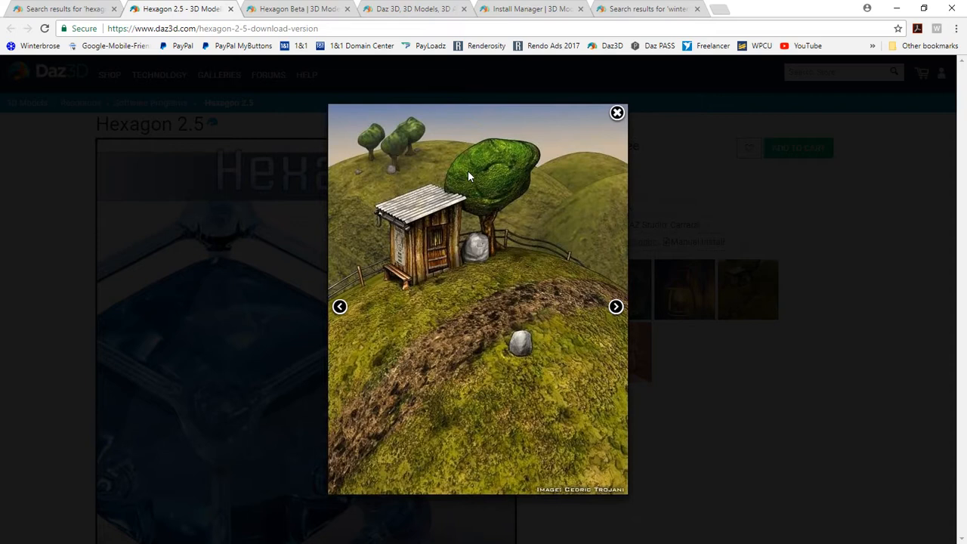
mouse_move(548, 353)
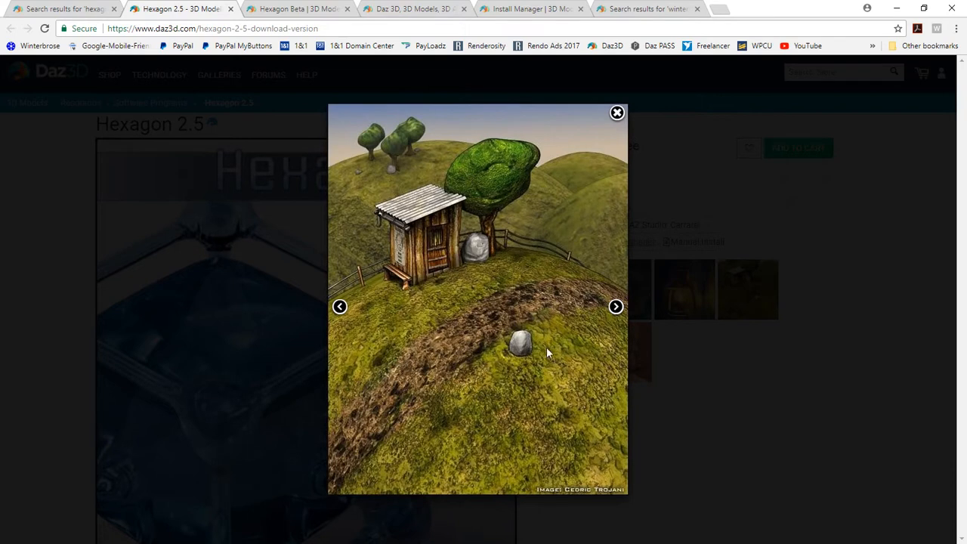
click(615, 305)
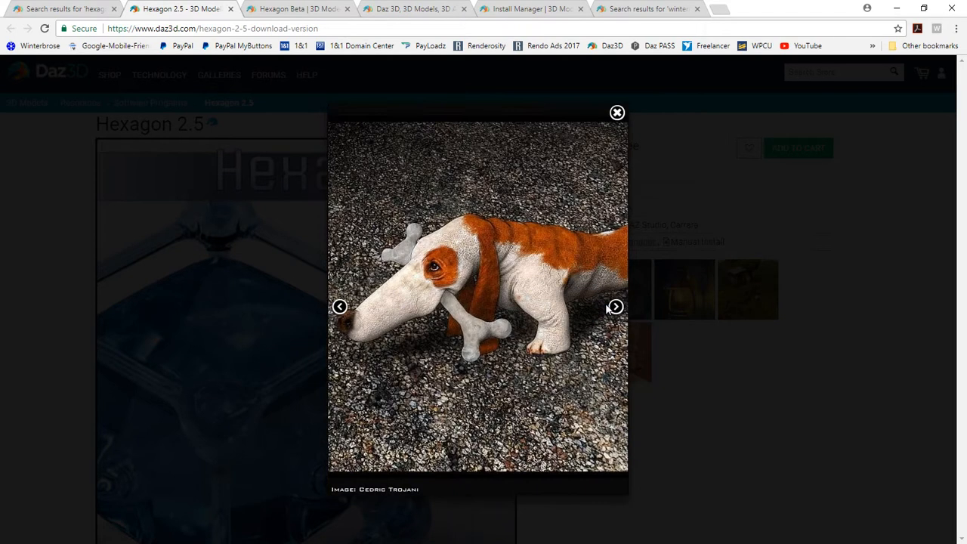
mouse_move(516, 330)
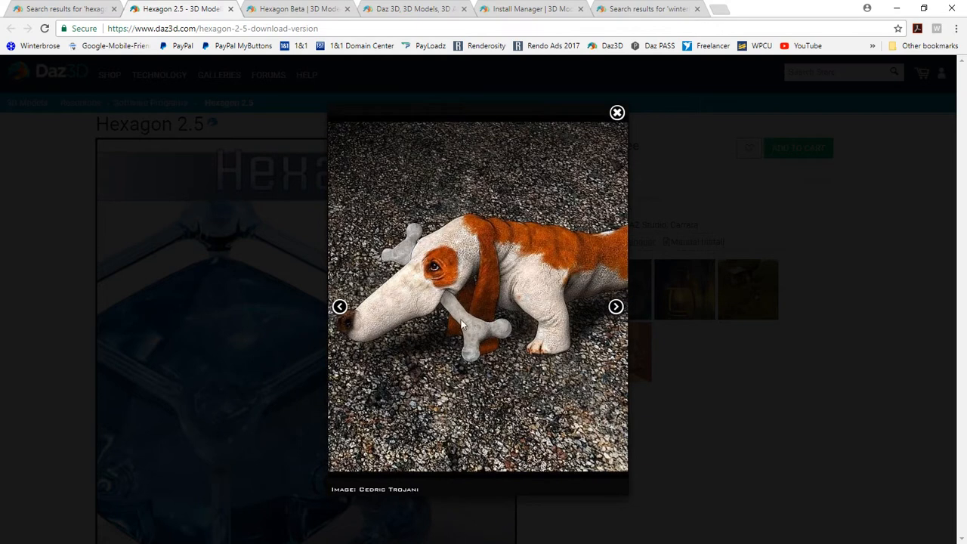
mouse_move(615, 306)
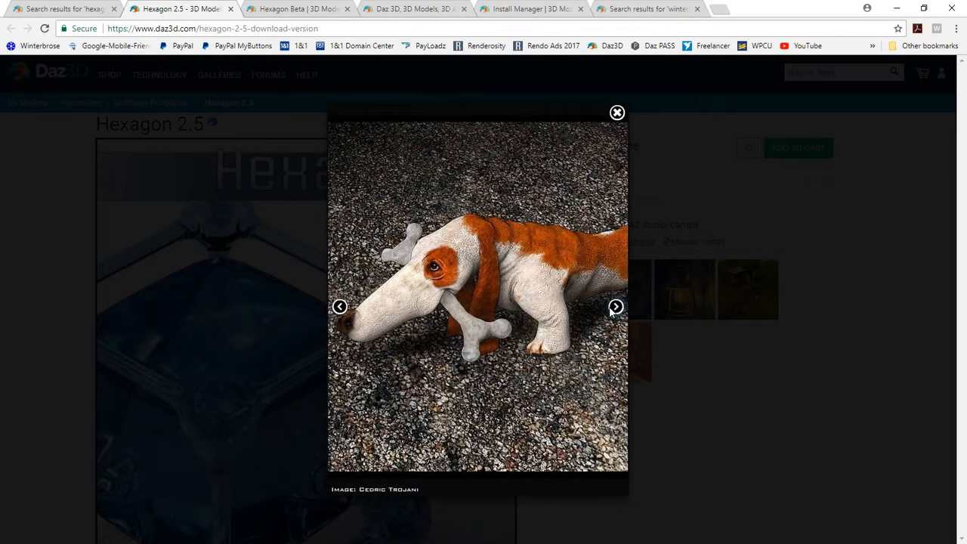
click(615, 306)
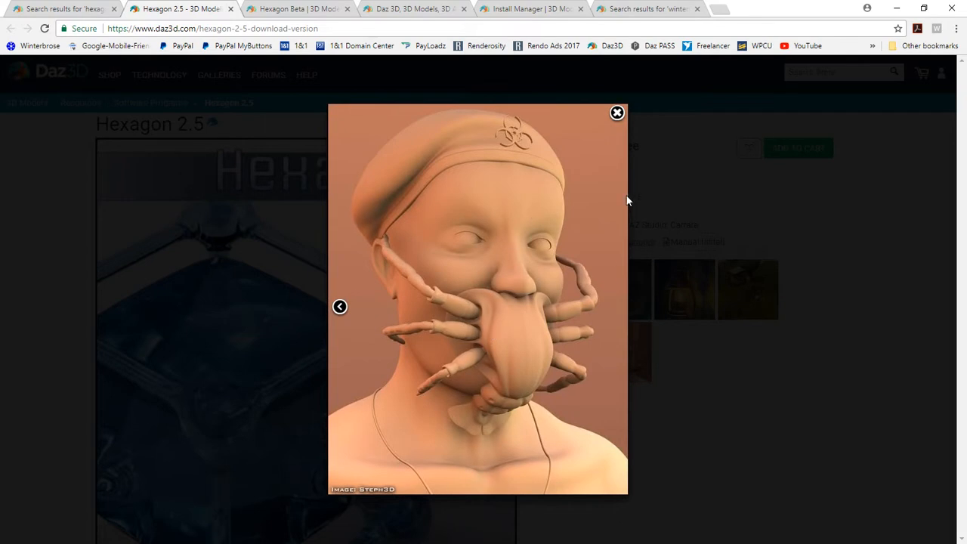
mouse_move(408, 230)
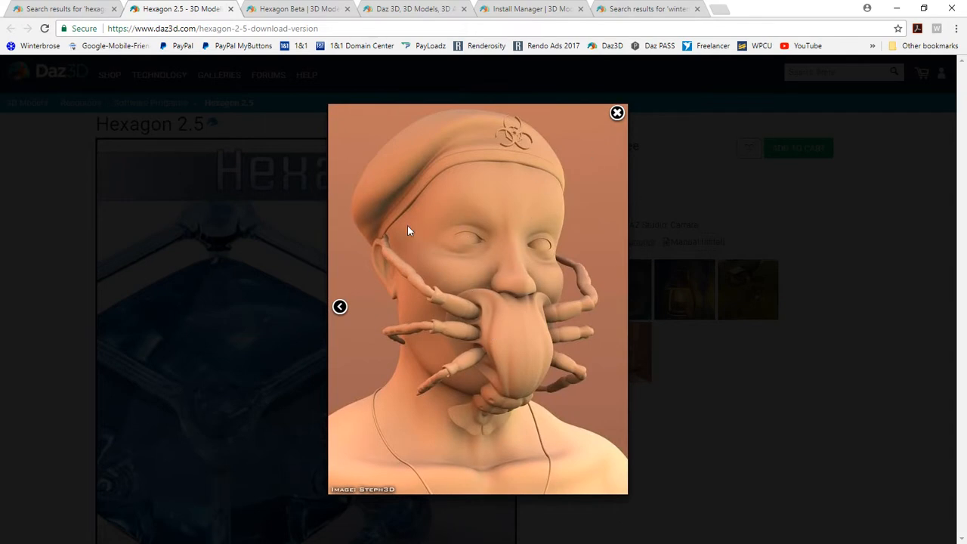
mouse_move(590, 217)
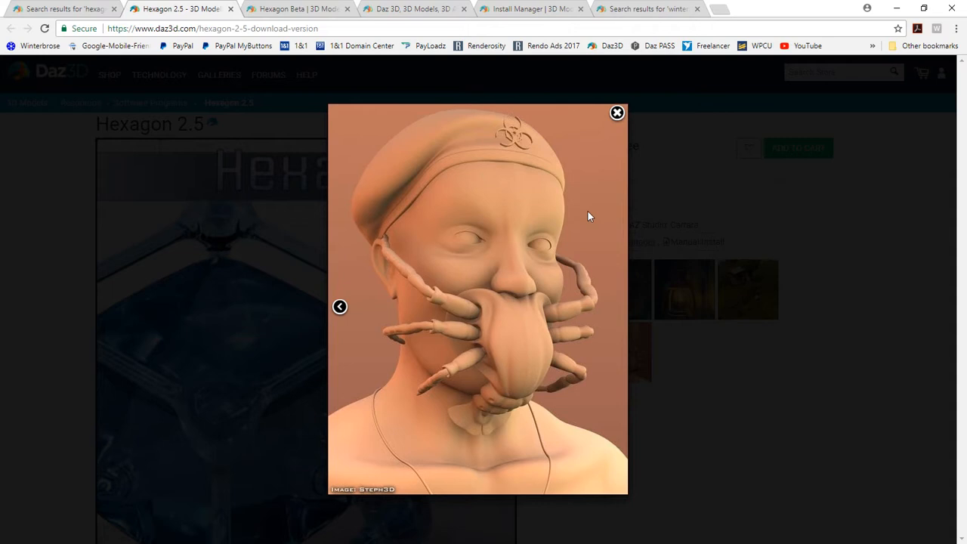
mouse_move(510, 157)
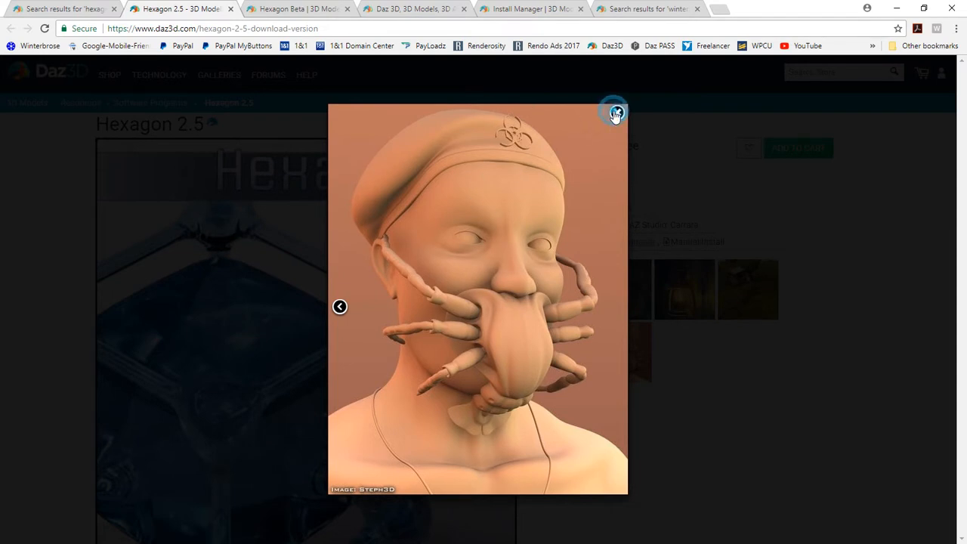
click(613, 112)
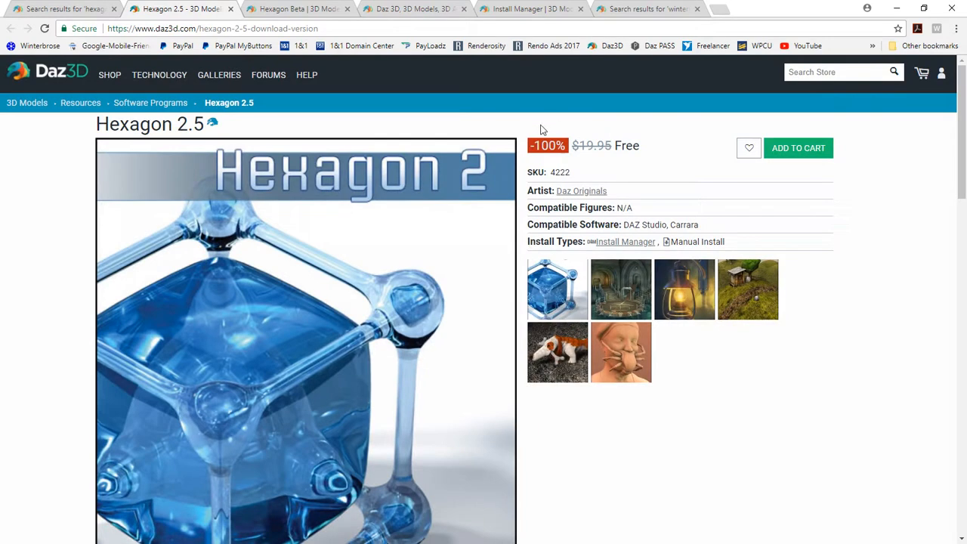
mouse_move(345, 54)
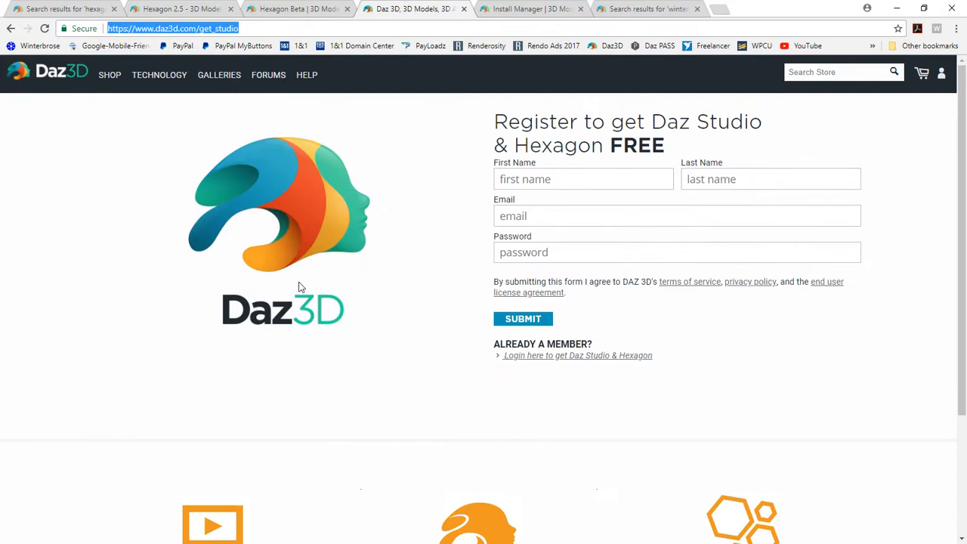
mouse_move(489, 140)
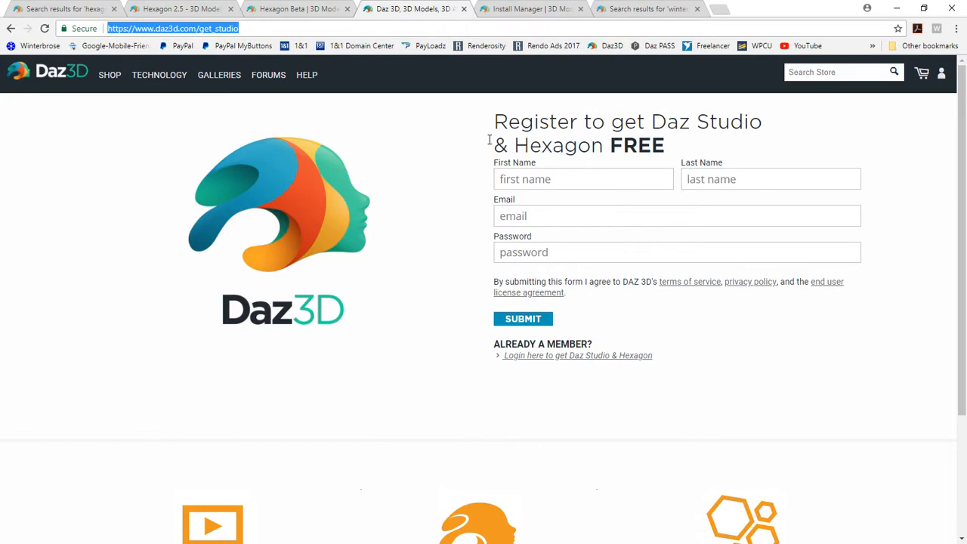
mouse_move(725, 315)
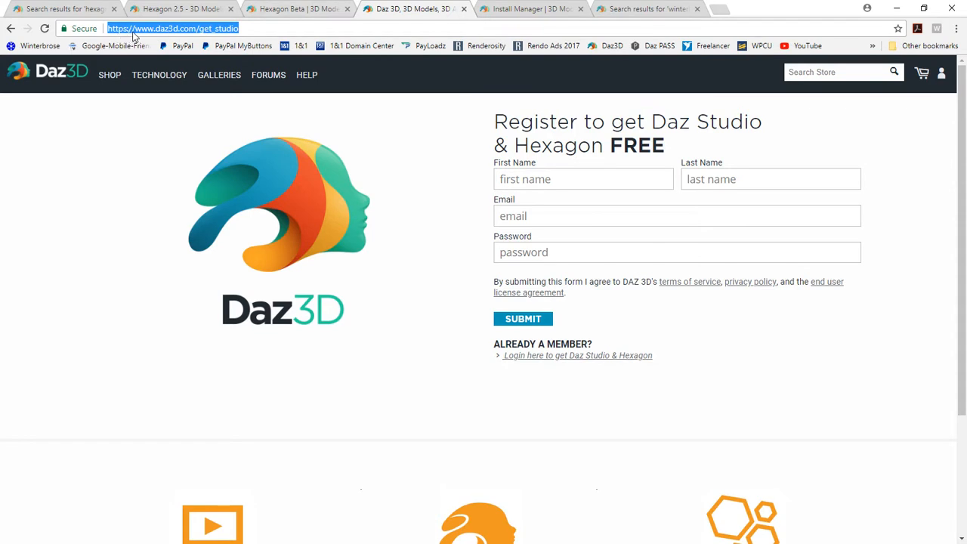
mouse_move(156, 38)
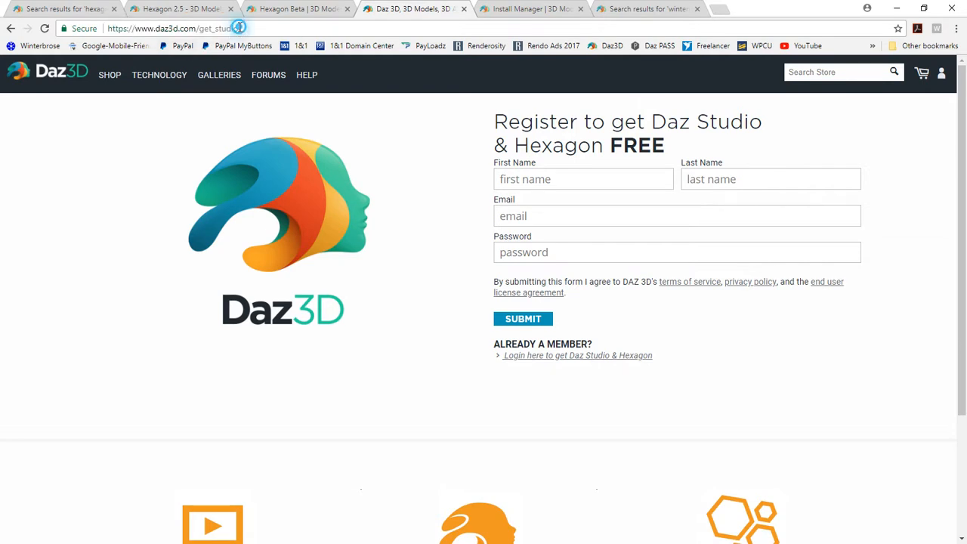
Switch to the daz3d.com/get_studio registration tab and select its address bar
click(193, 28)
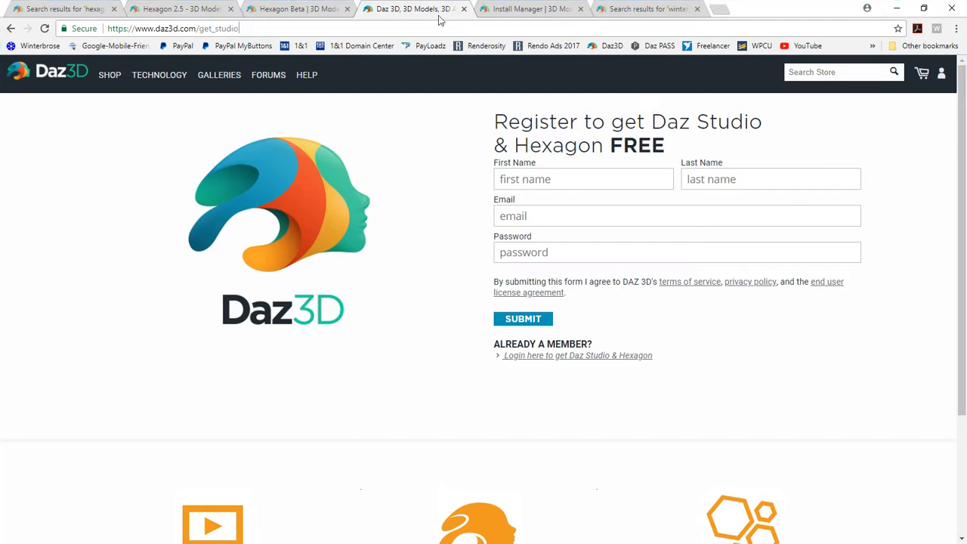
Switch to the 'Install Manager | 3D Models' tab describing easy content installation
click(529, 9)
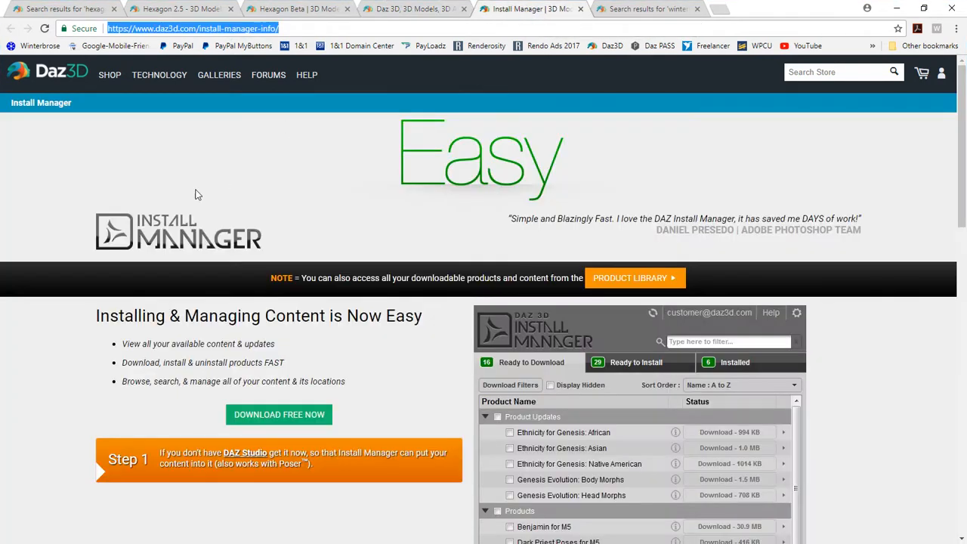
mouse_move(317, 164)
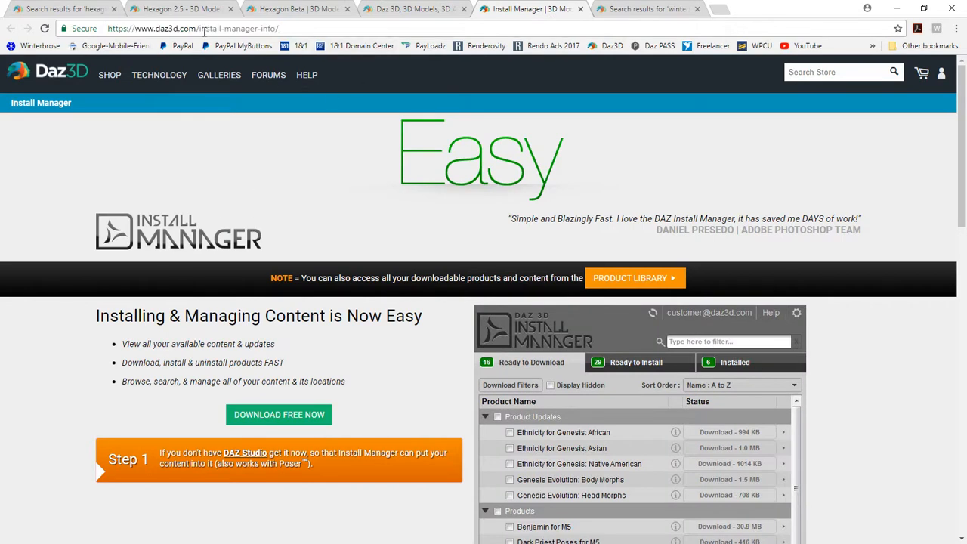
mouse_move(323, 166)
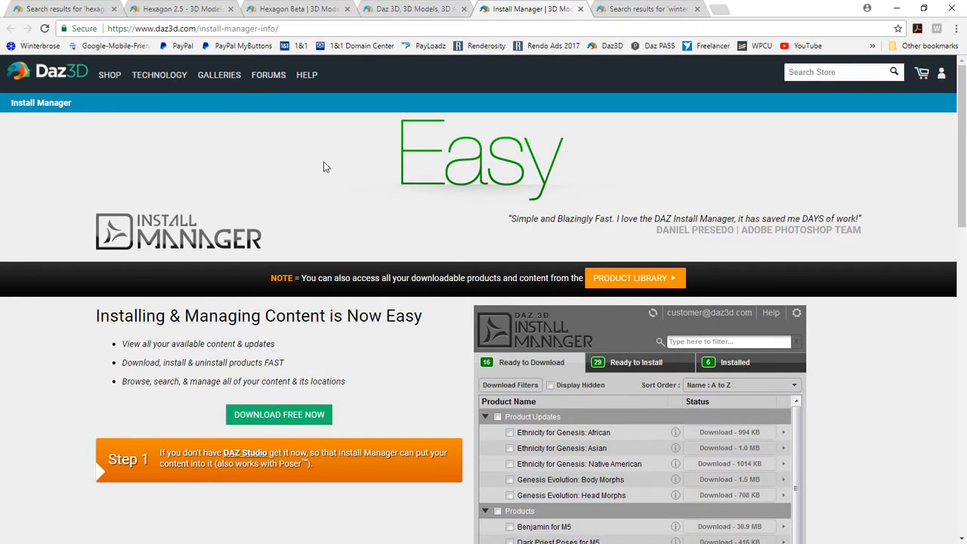
mouse_move(653, 131)
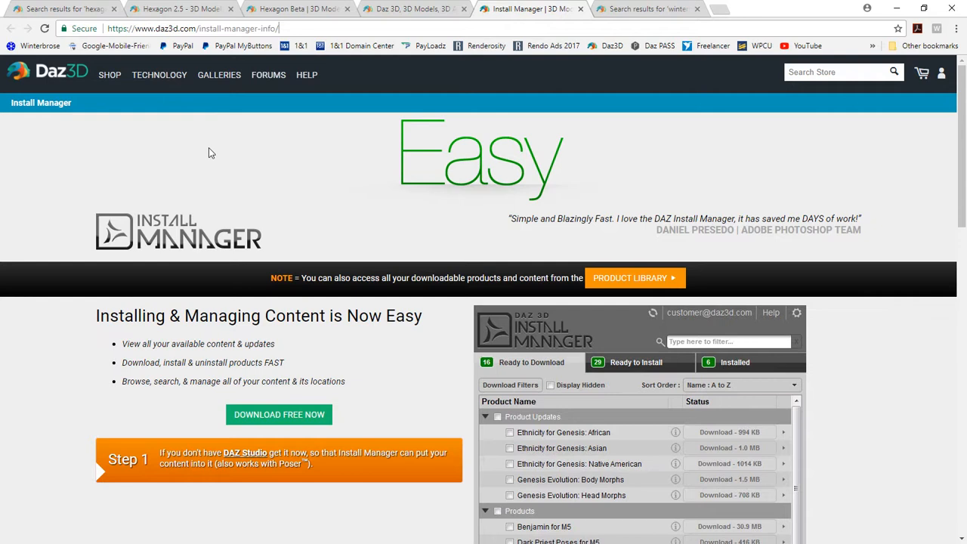
mouse_move(314, 169)
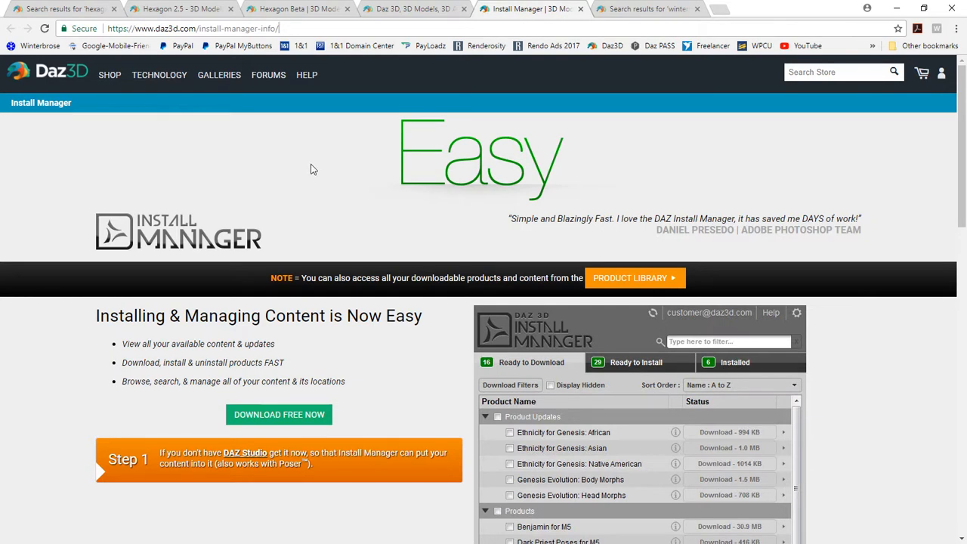
mouse_move(546, 50)
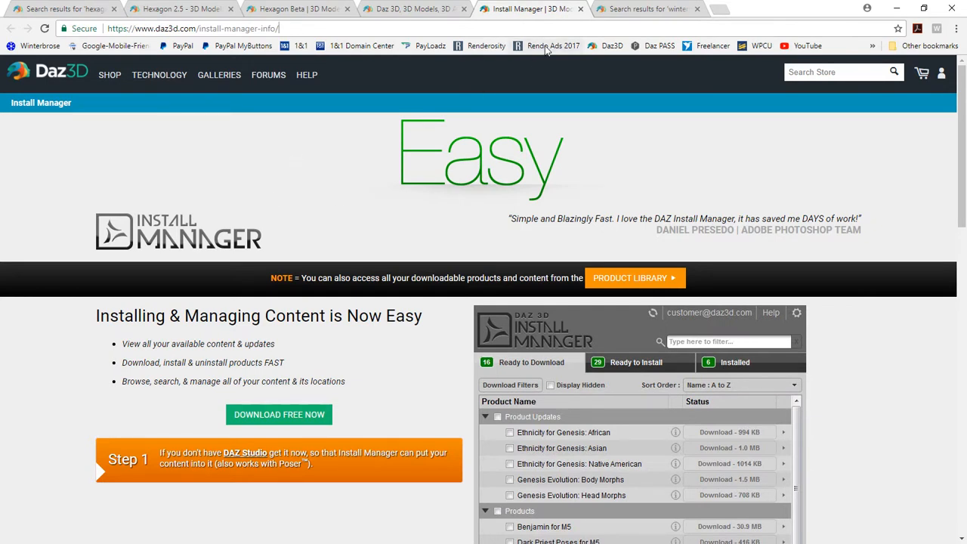
mouse_move(420, 118)
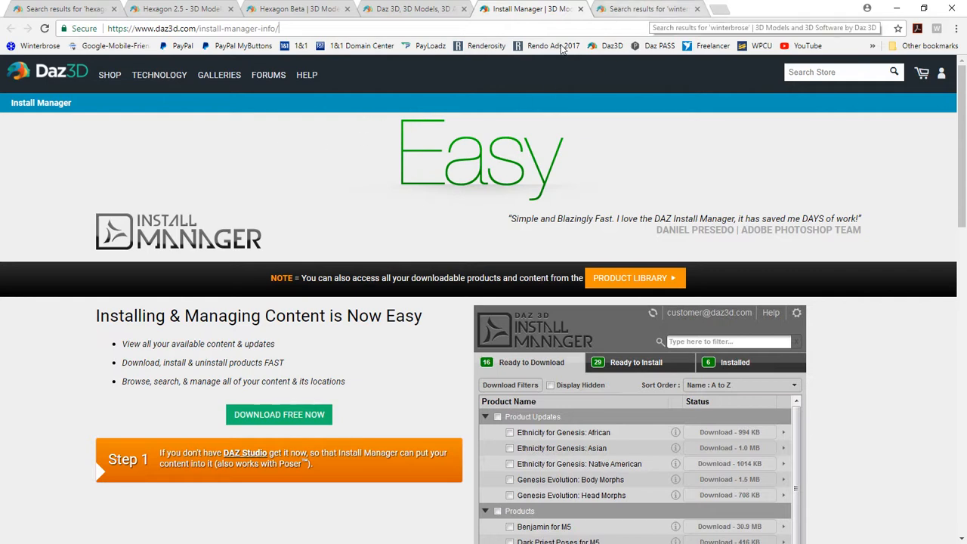
mouse_move(625, 17)
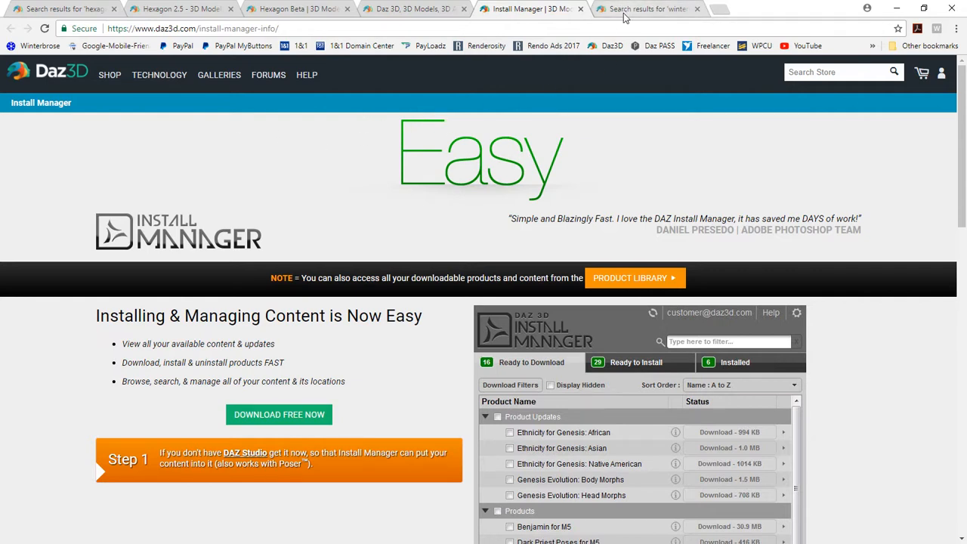
click(650, 8)
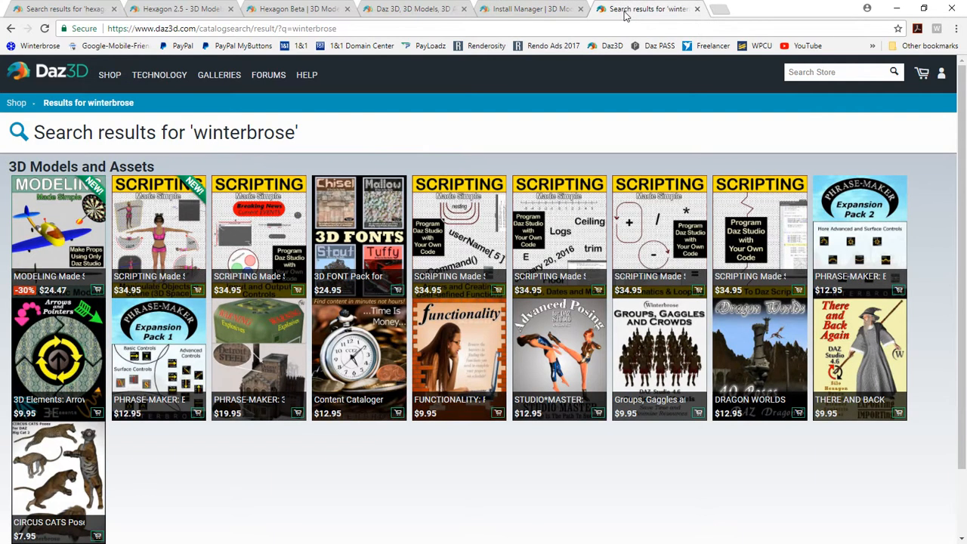
mouse_move(88, 53)
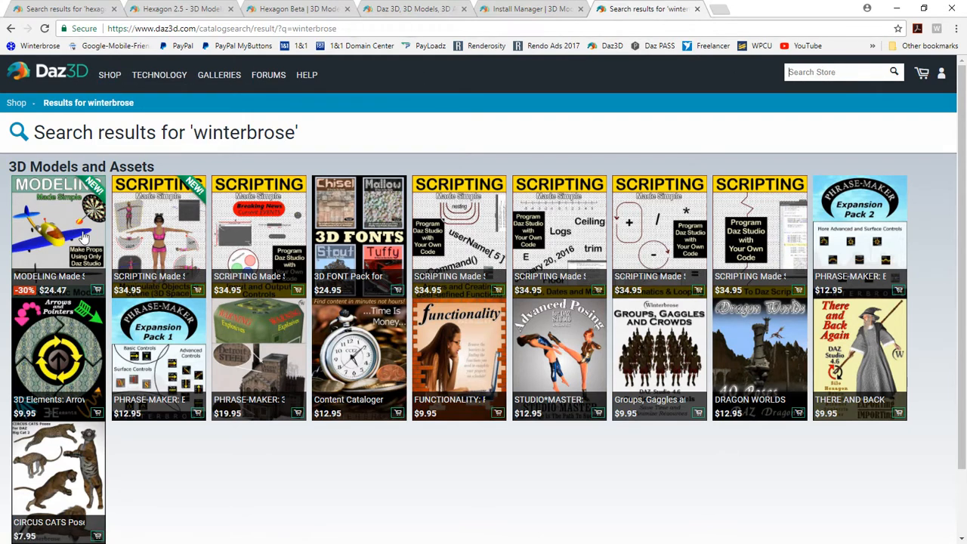
mouse_move(601, 238)
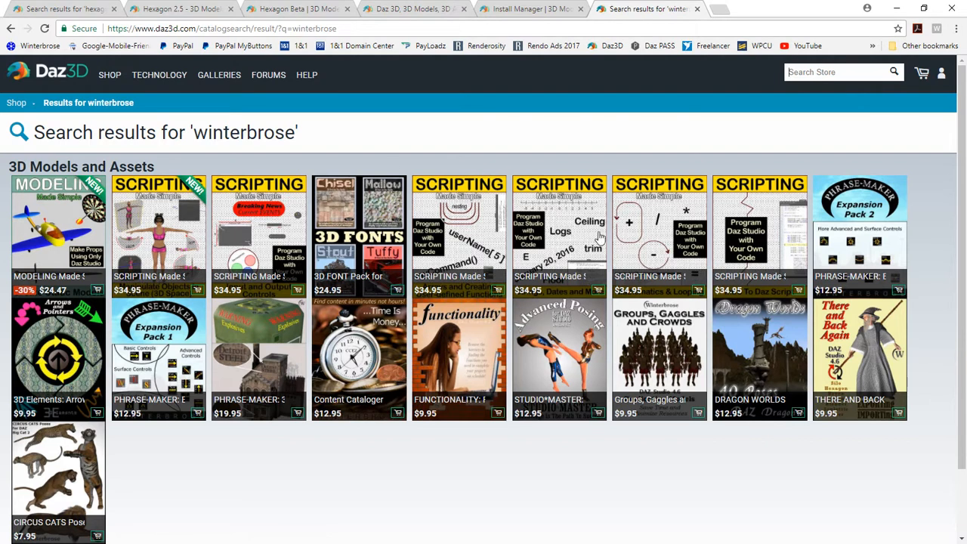
mouse_move(653, 144)
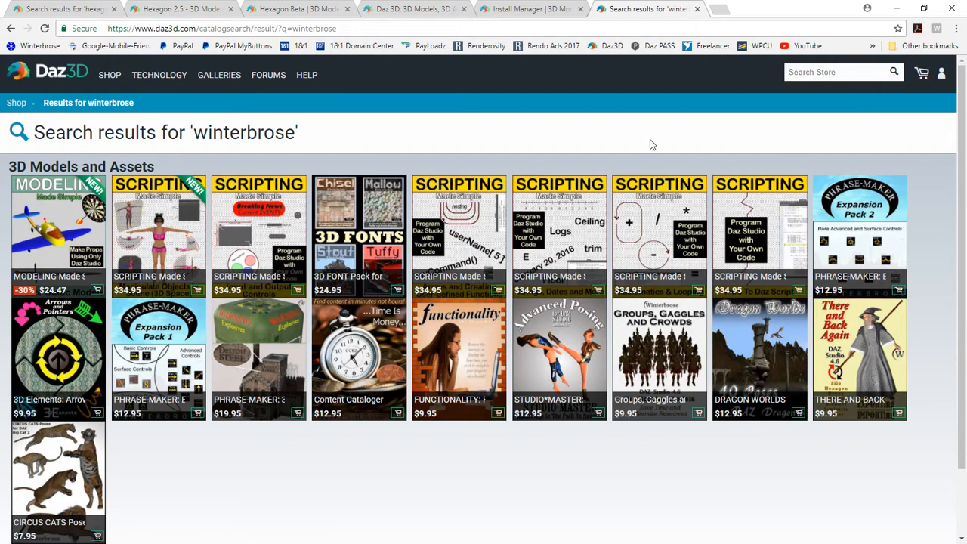
mouse_move(859, 345)
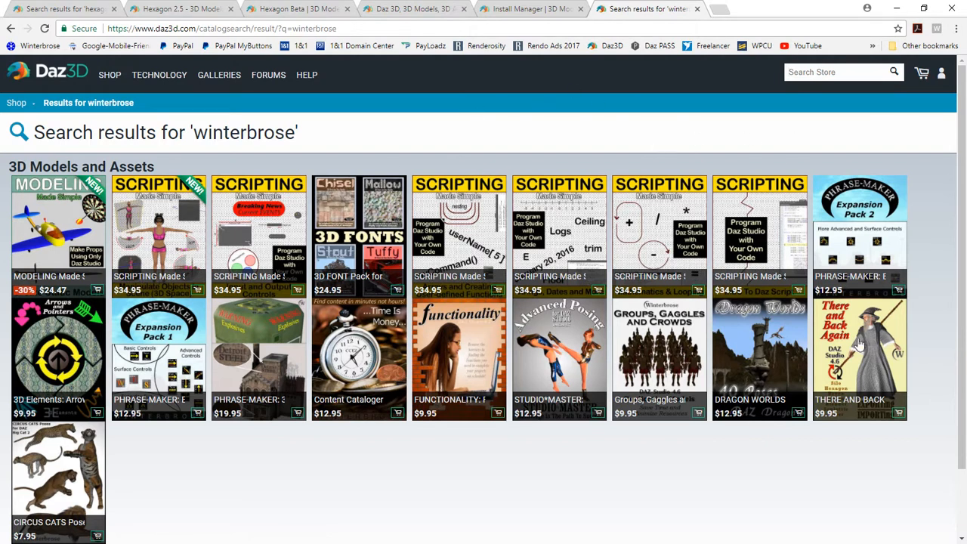
mouse_move(308, 445)
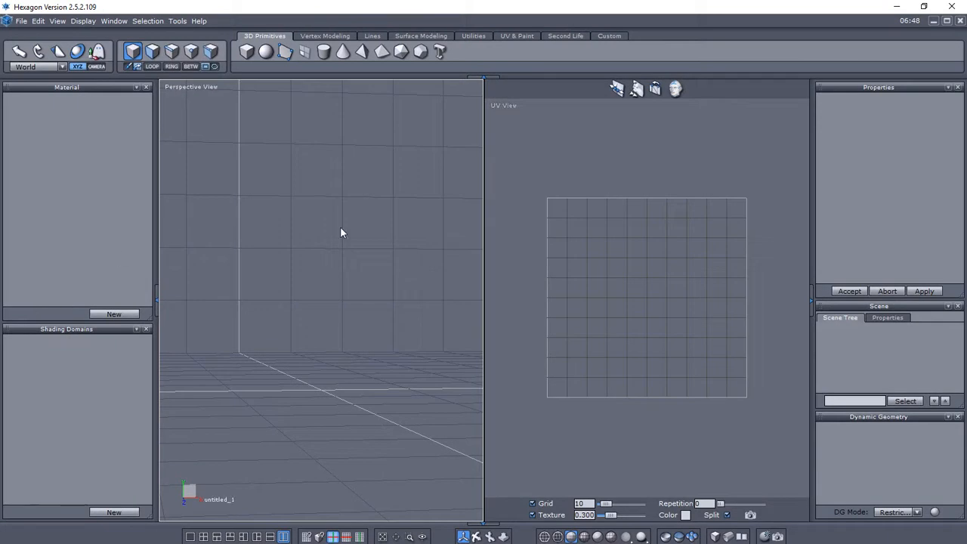
mouse_move(384, 6)
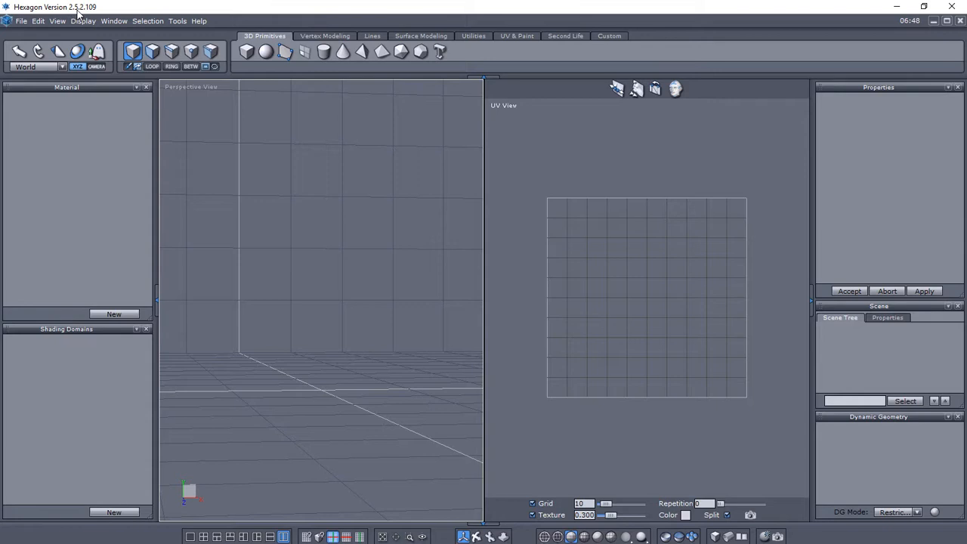
mouse_move(603, 119)
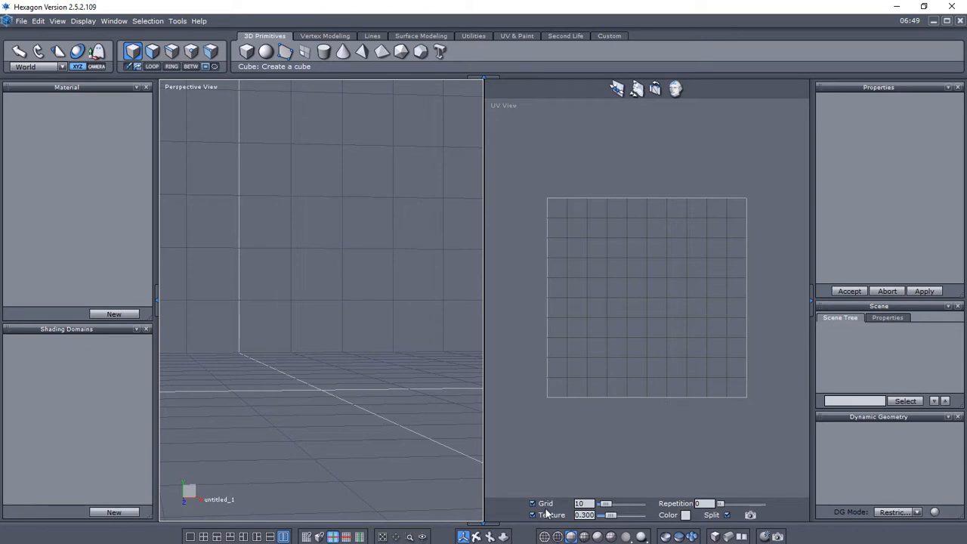
click(265, 50)
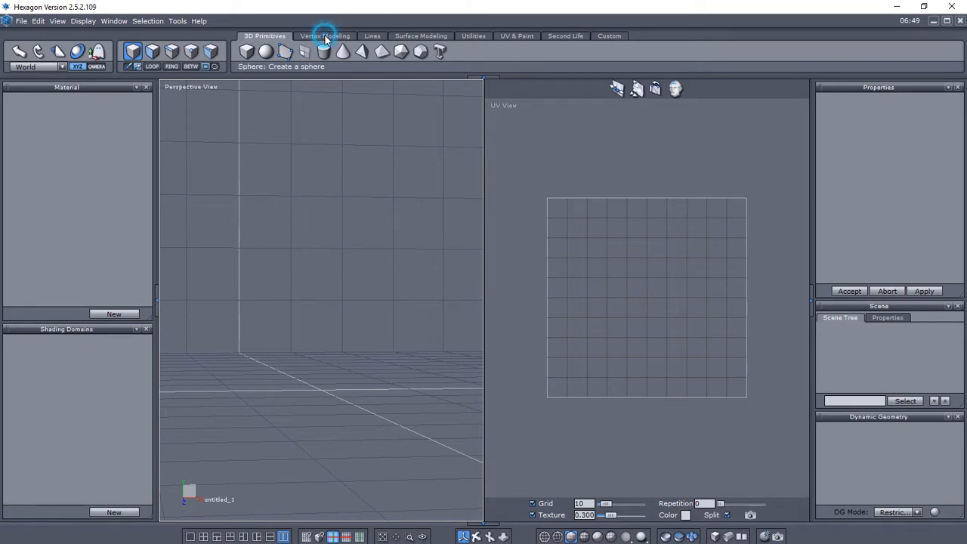
click(325, 36)
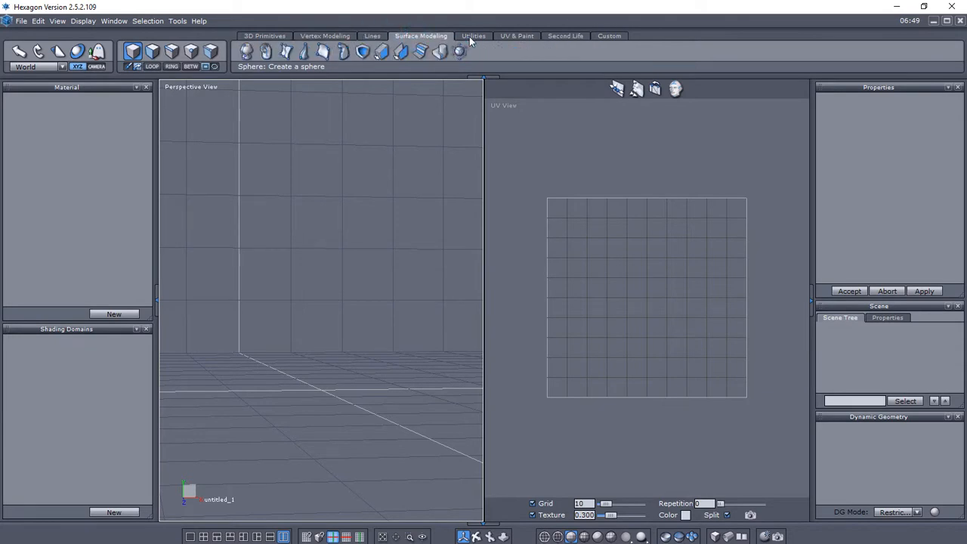
click(517, 36)
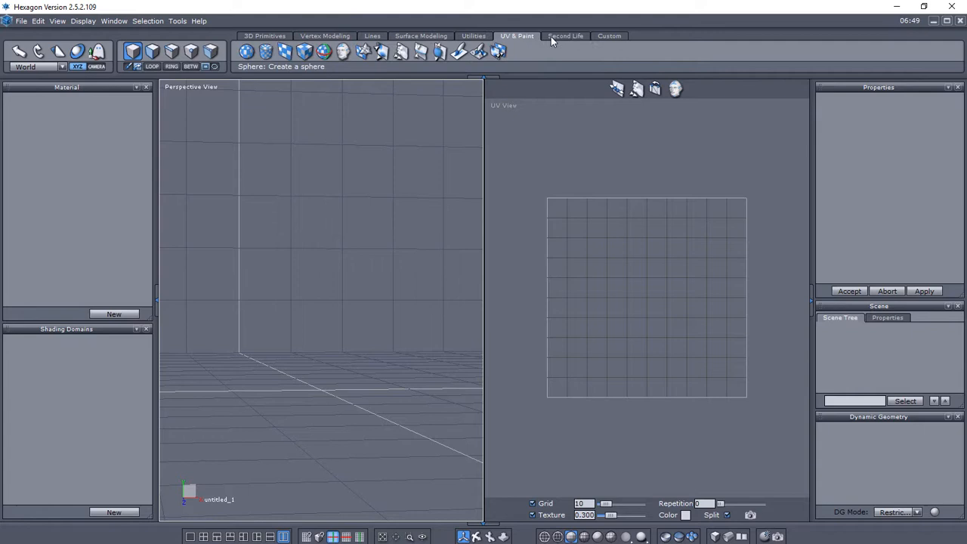
click(609, 36)
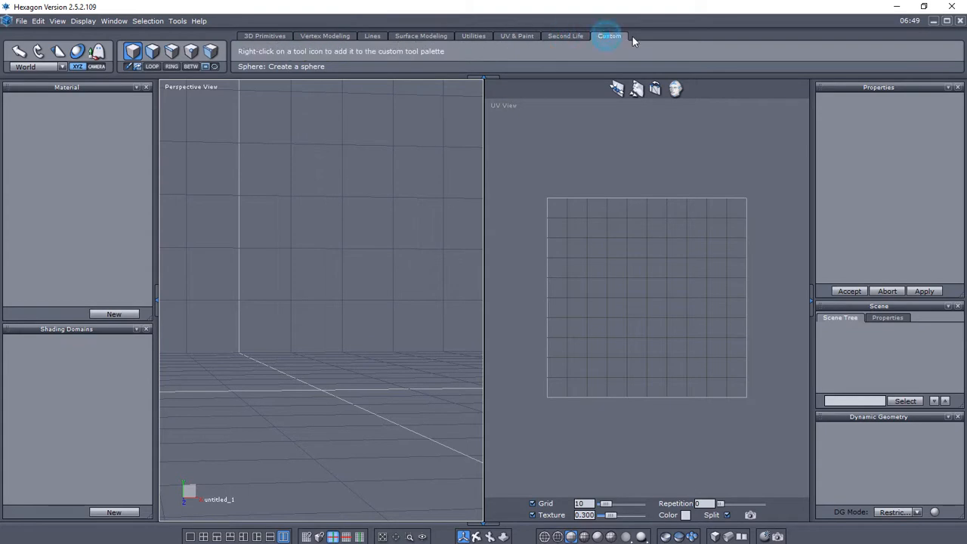
mouse_move(230, 131)
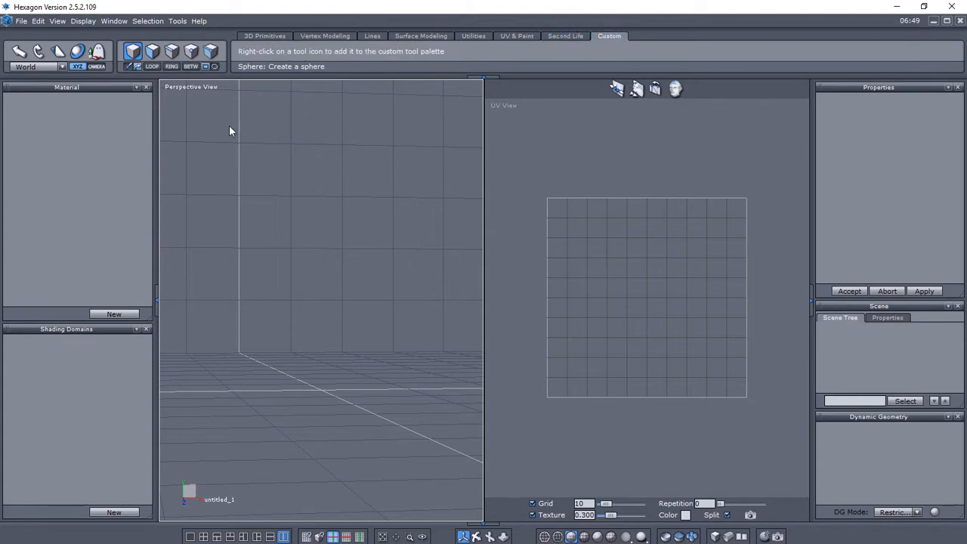
click(265, 36)
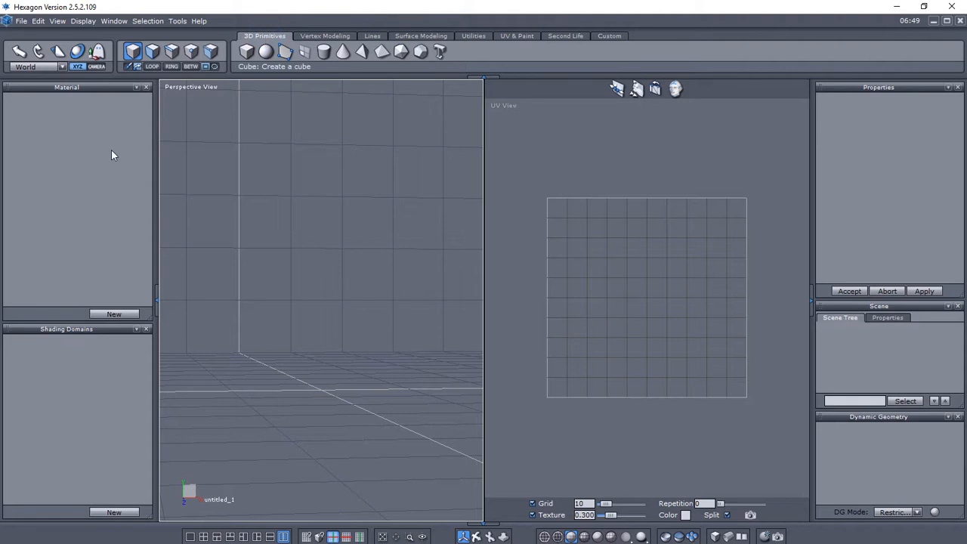
click(199, 20)
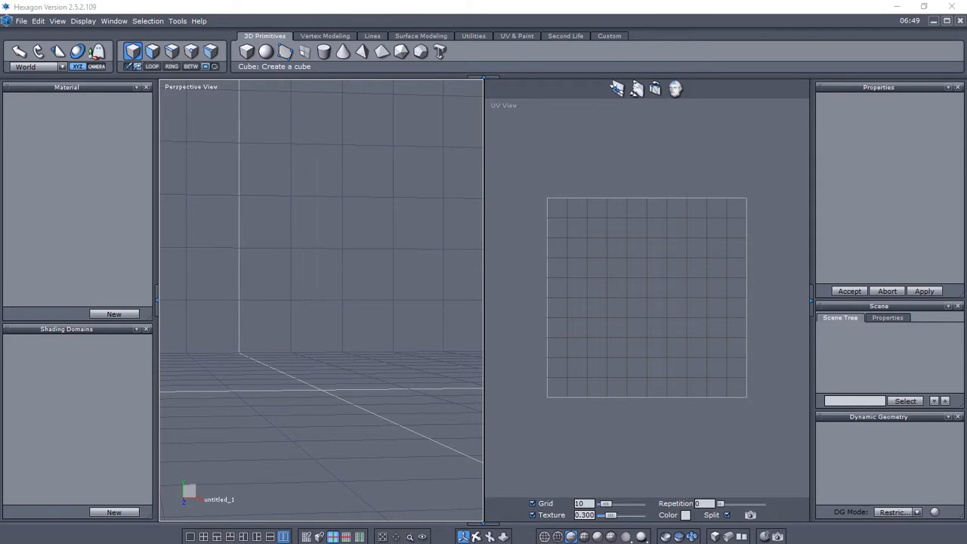
Look over Hexagon's Help menu, then show the File menu with Send to Daz Studio
click(198, 20)
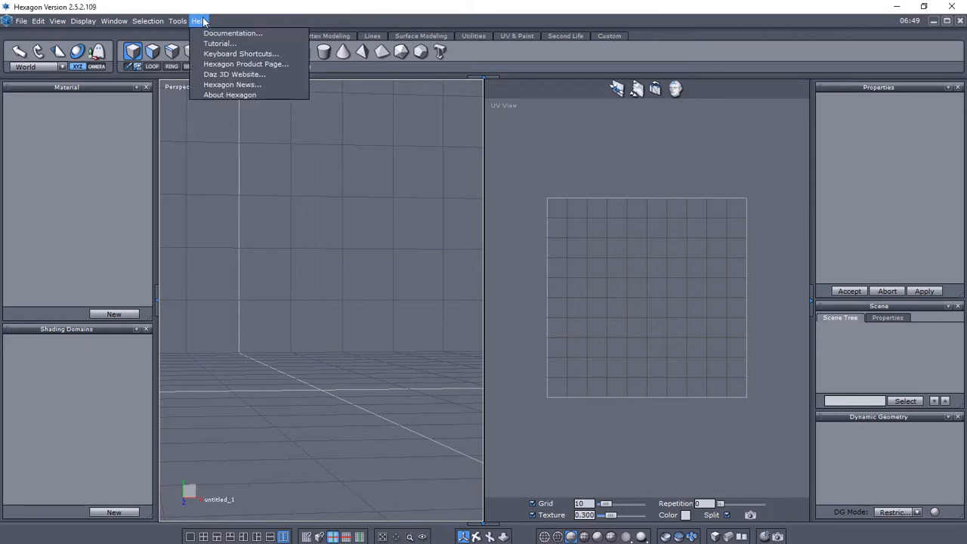
mouse_move(219, 20)
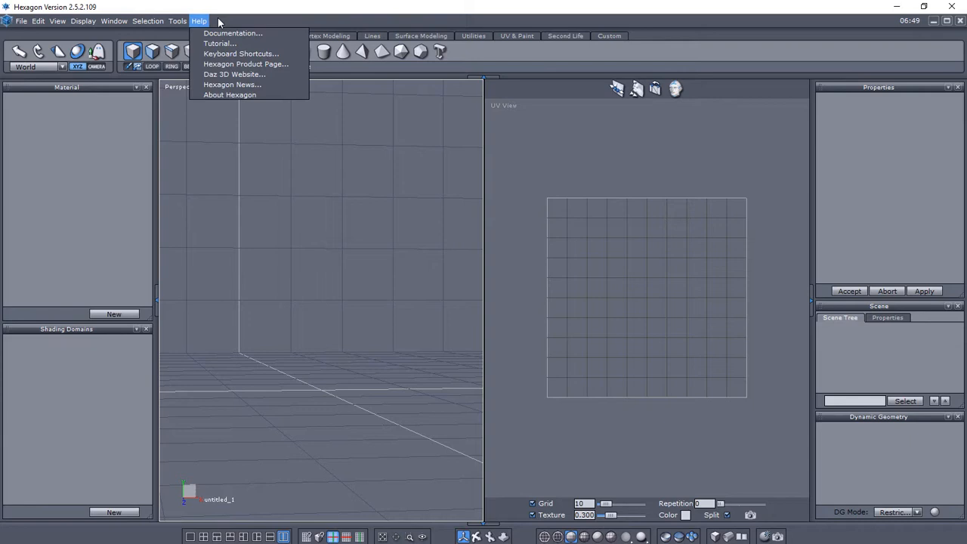
click(21, 20)
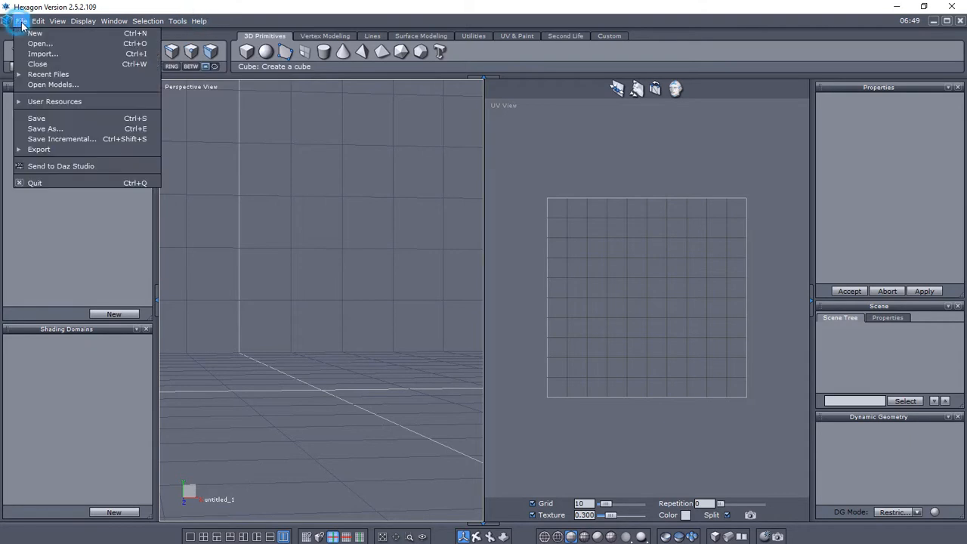
mouse_move(38, 148)
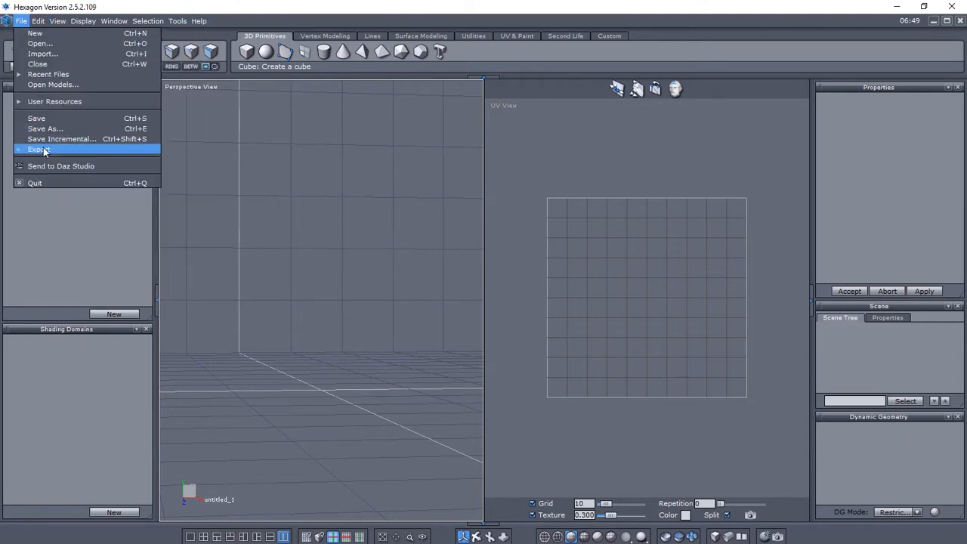
mouse_move(75, 170)
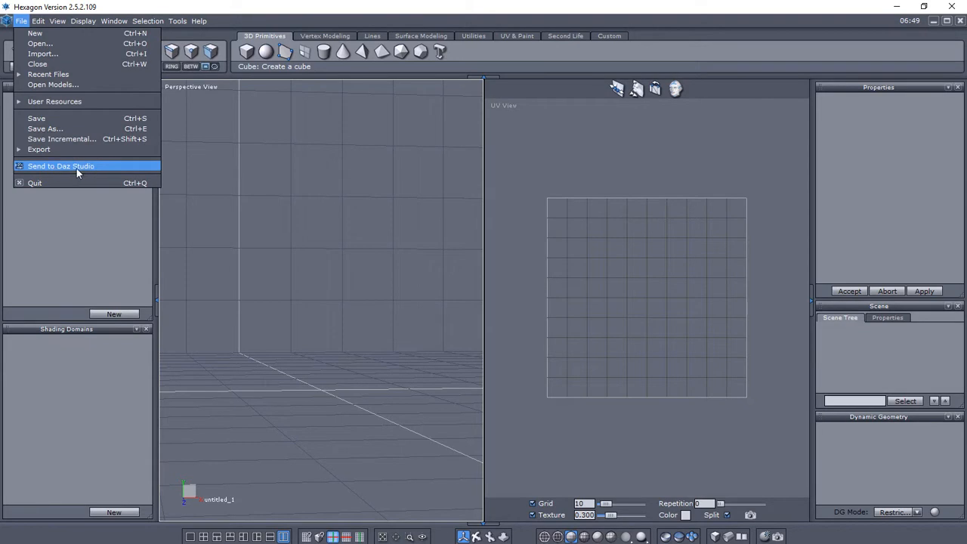
mouse_move(78, 166)
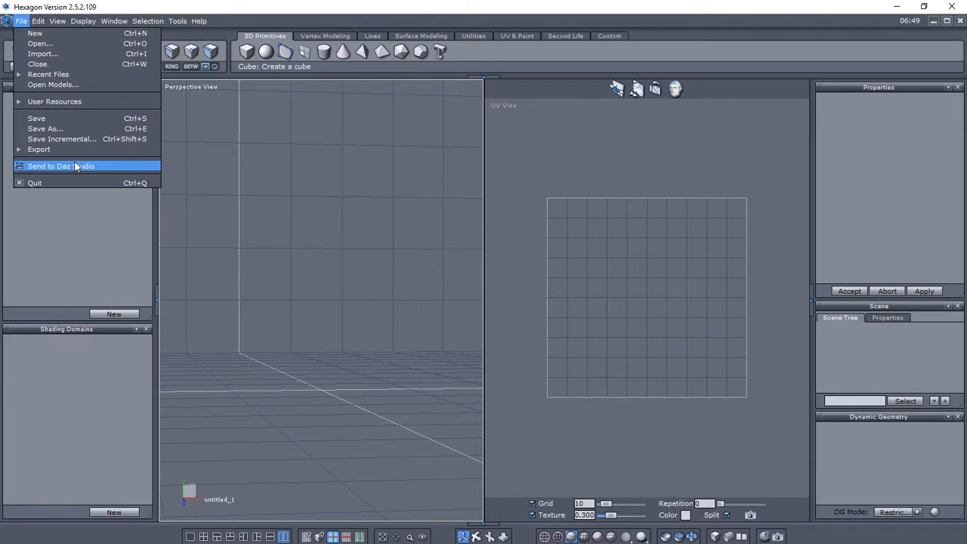
mouse_move(61, 165)
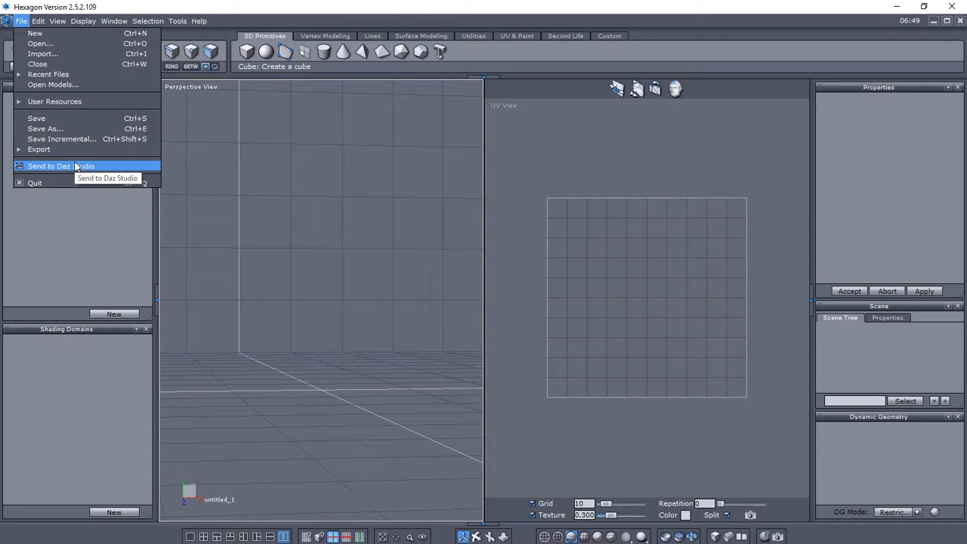
mouse_move(76, 173)
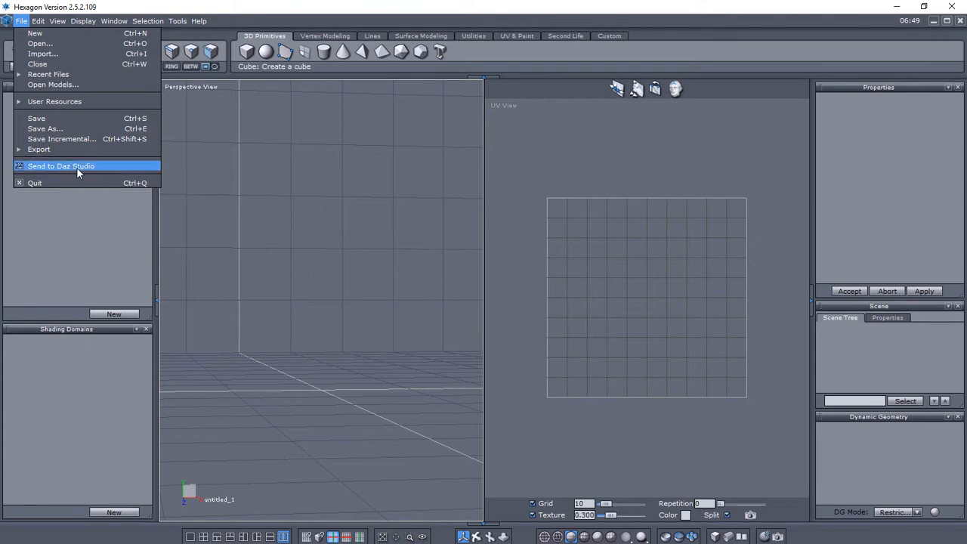
mouse_move(87, 172)
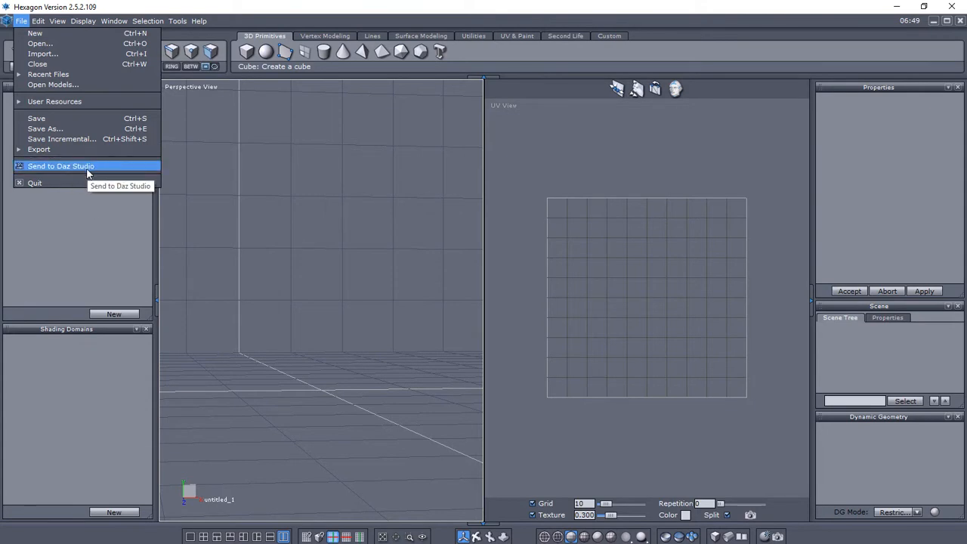
mouse_move(51, 168)
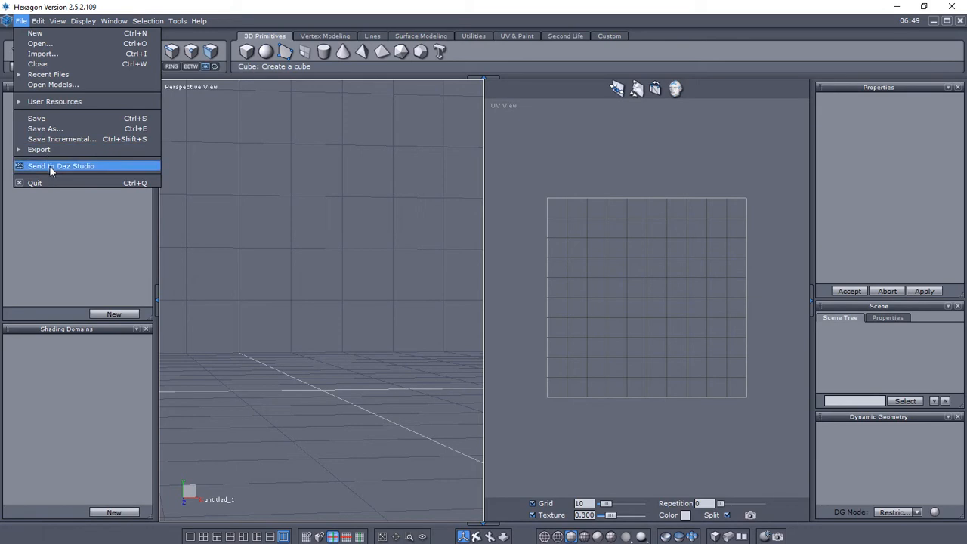
mouse_move(111, 168)
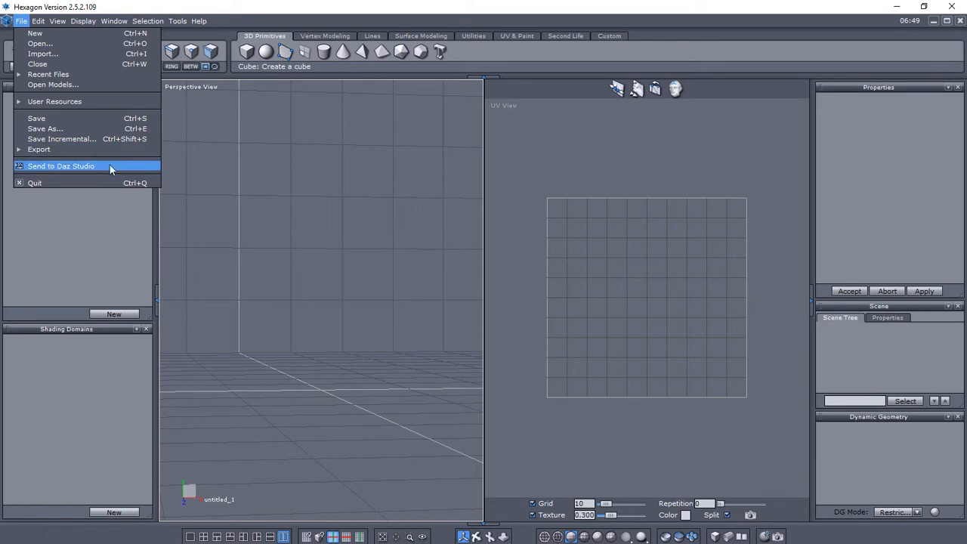